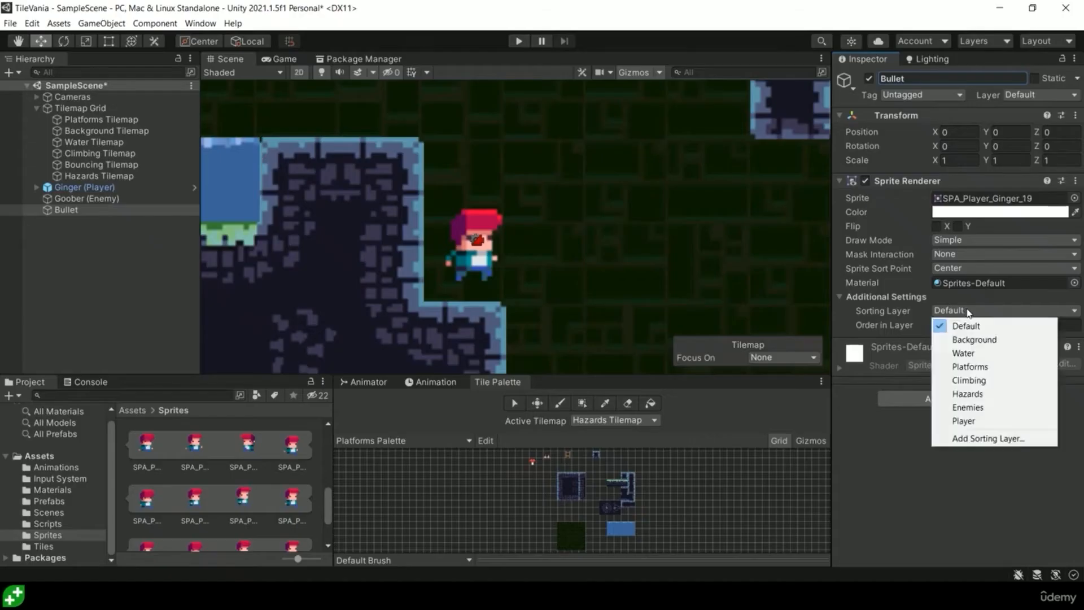
Step: Choose the Bullet's sorting layer in the TileVania inspector
left_click(1023, 95)
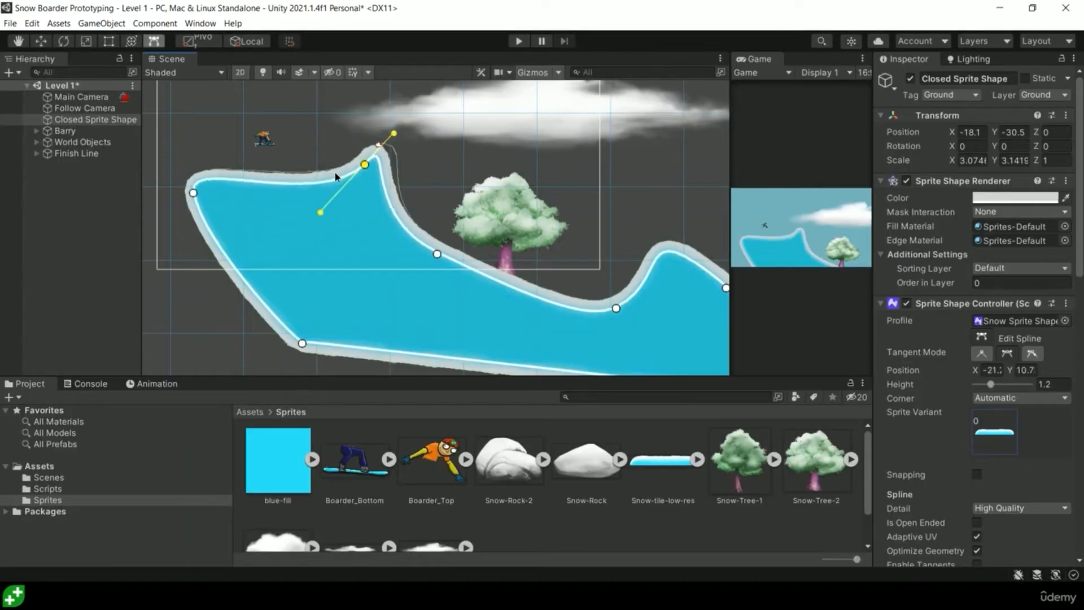
Step: Play the snowboard level, then select the Ginger (Player) prefab in TileVania
left_click(517, 40)
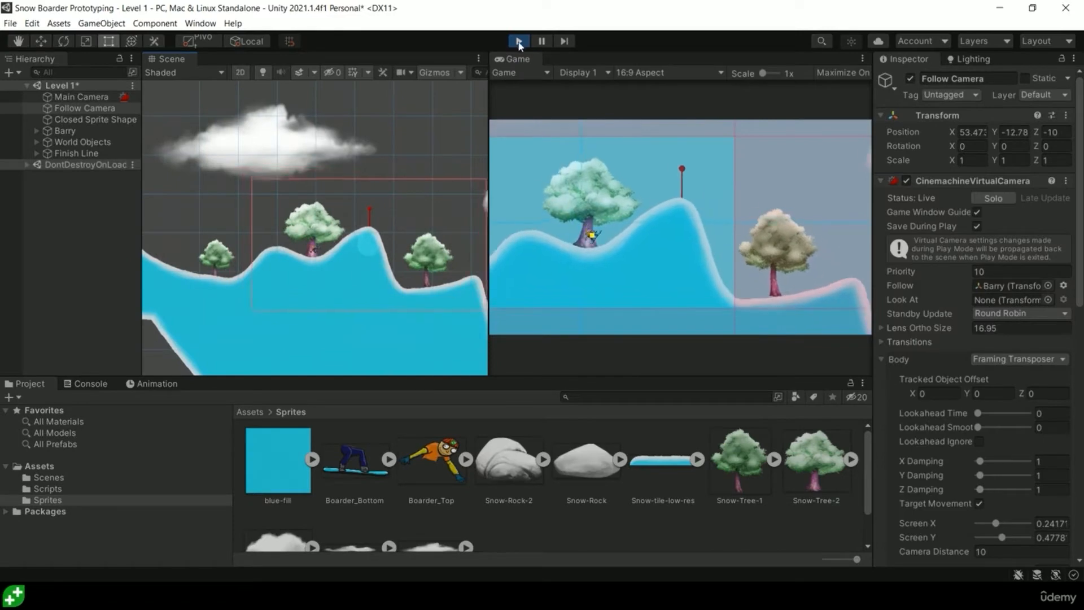
left_click(518, 41)
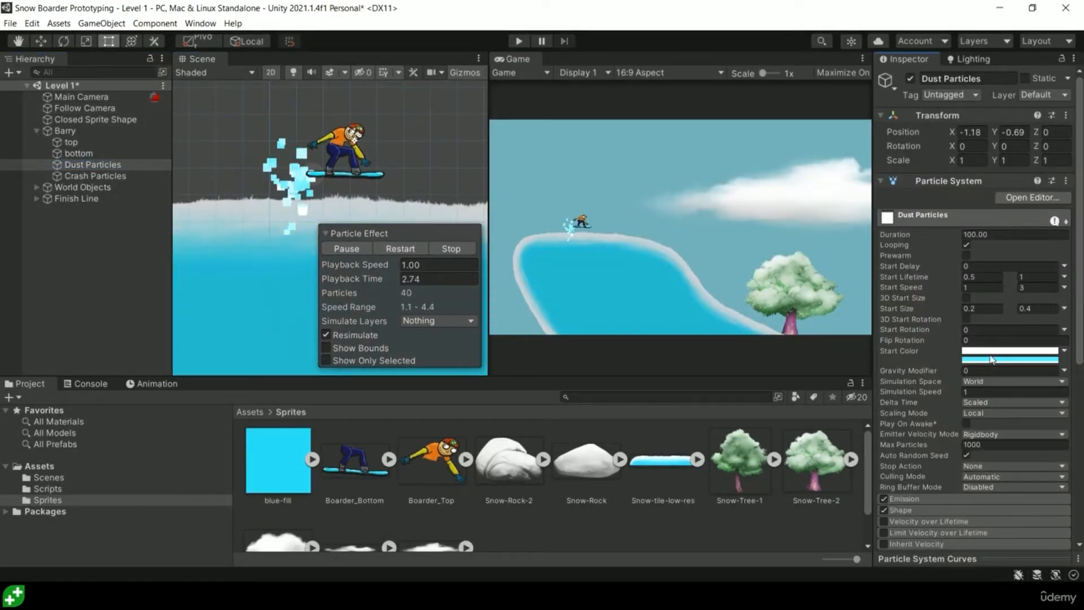
left_click(1009, 358)
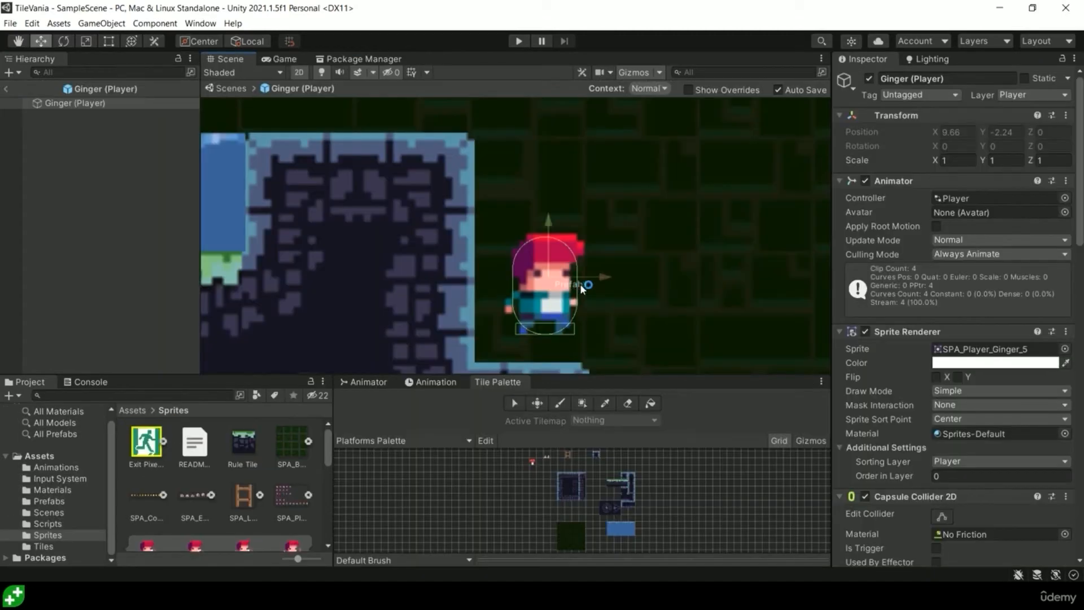
mouse_move(552, 279)
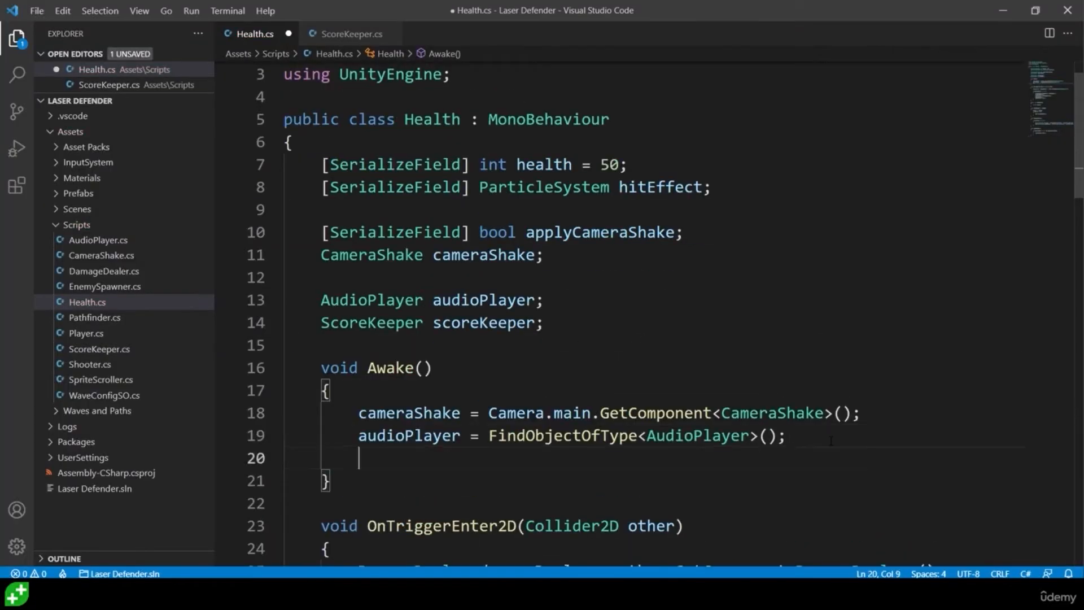
Step: In Health.cs Awake(), add scoreKeeper = FindObjectOfType<ScoreKeeper>();
type("scoreKeeper = FindObjectOfType<ScoreKeeper>")
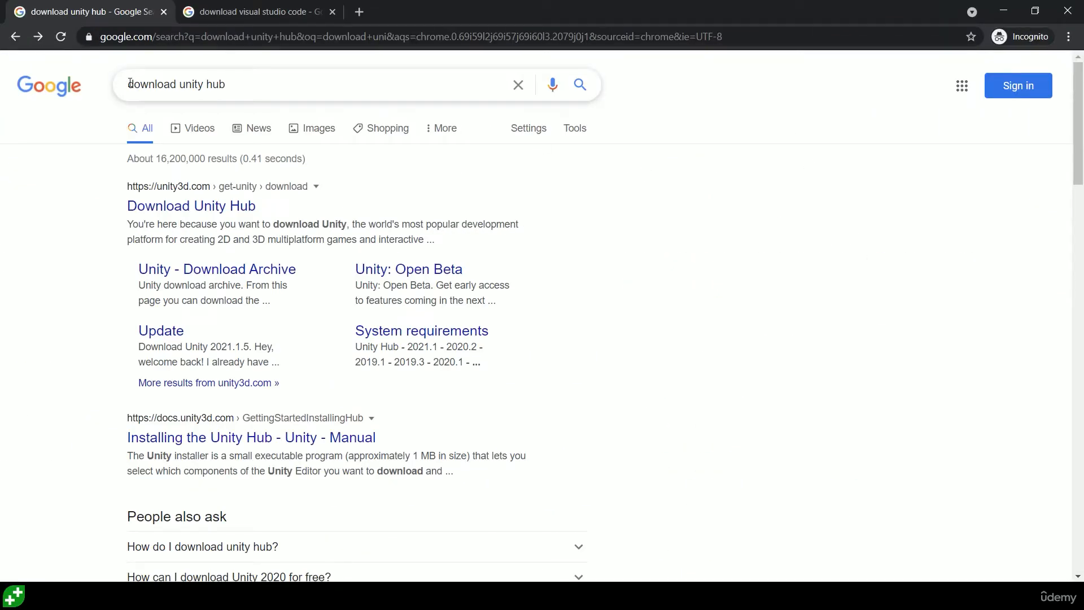
Step: Follow the 'Download Unity Hub' search result and start downloading the Unity Hub installer
left_click(311, 84)
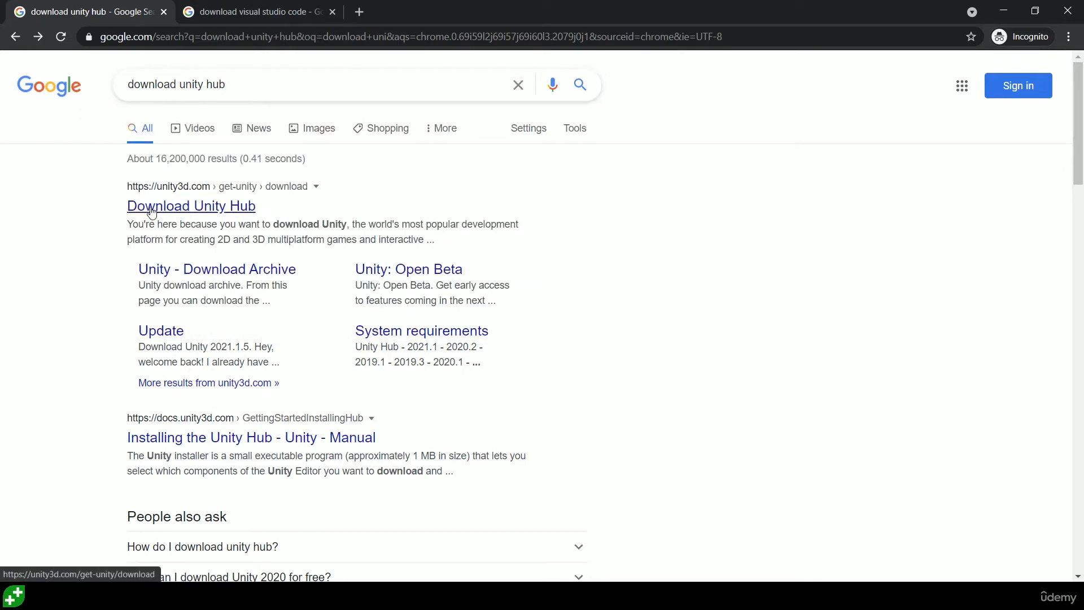
left_click(191, 206)
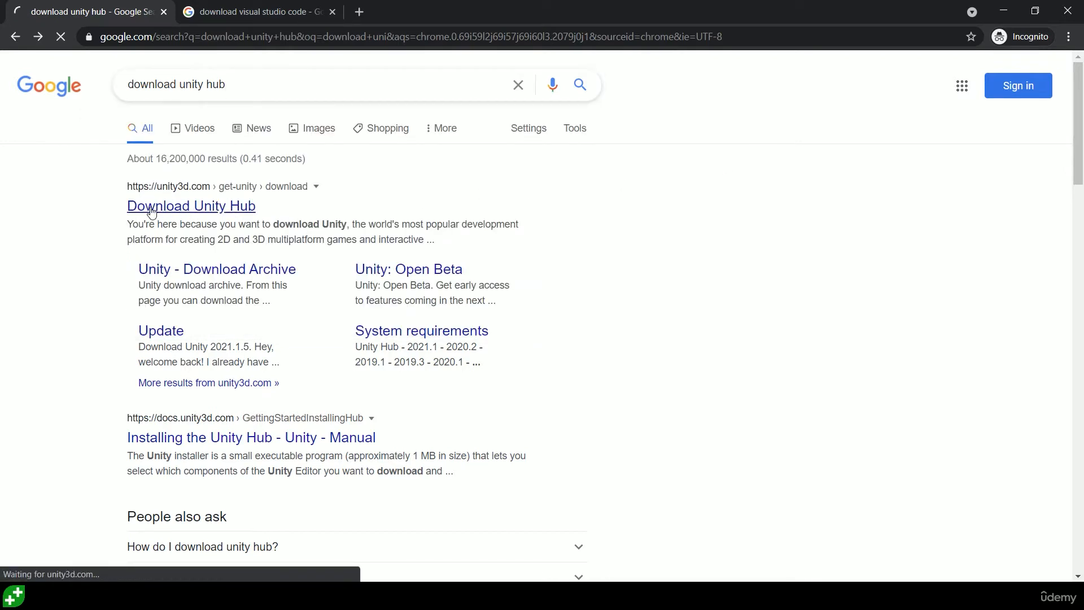
left_click(191, 205)
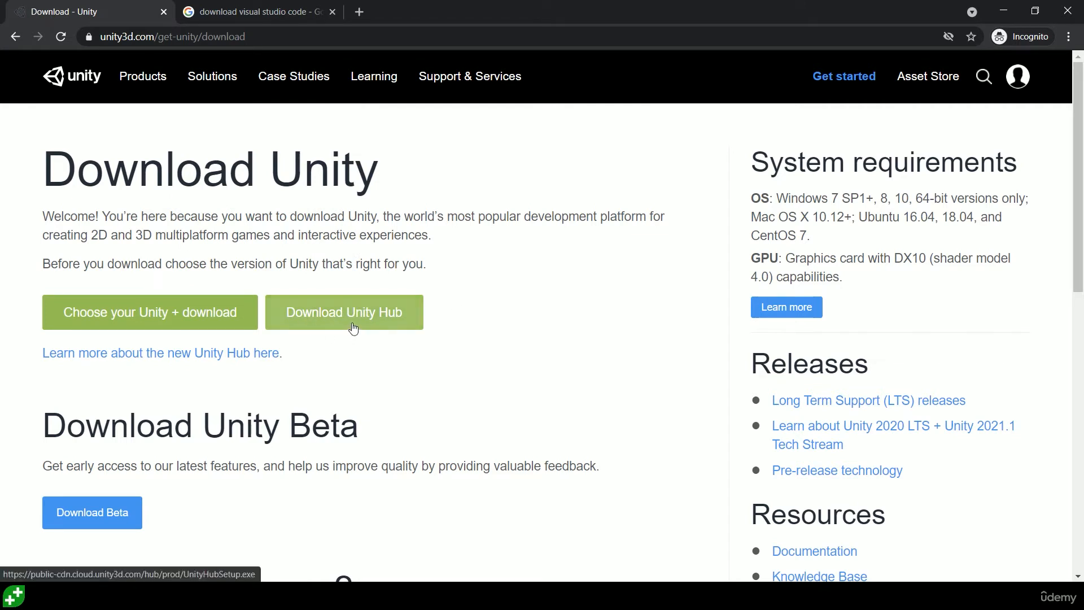
left_click(343, 311)
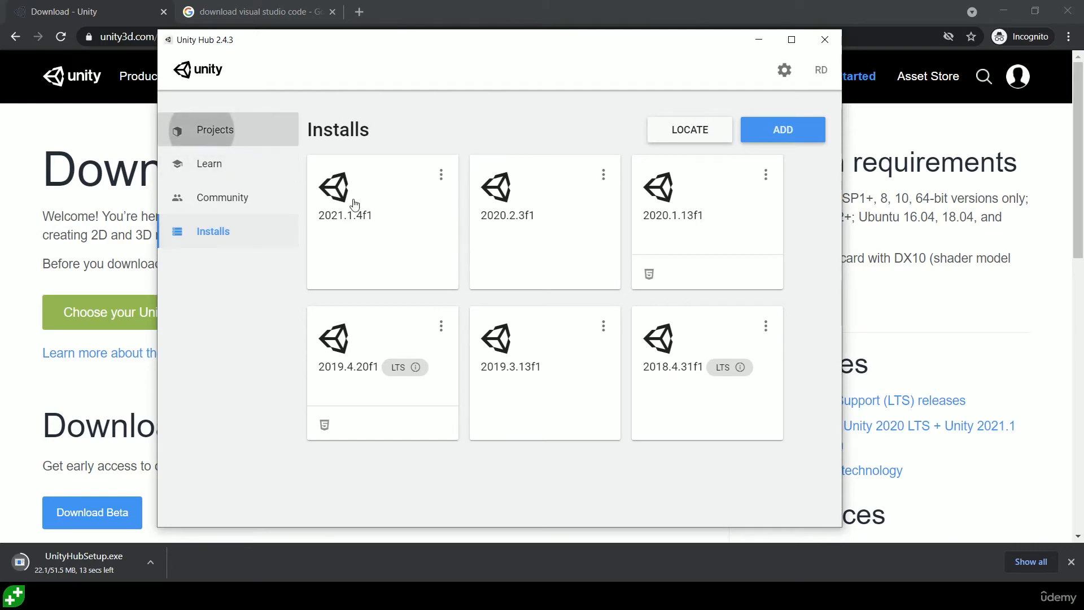
left_click(214, 128)
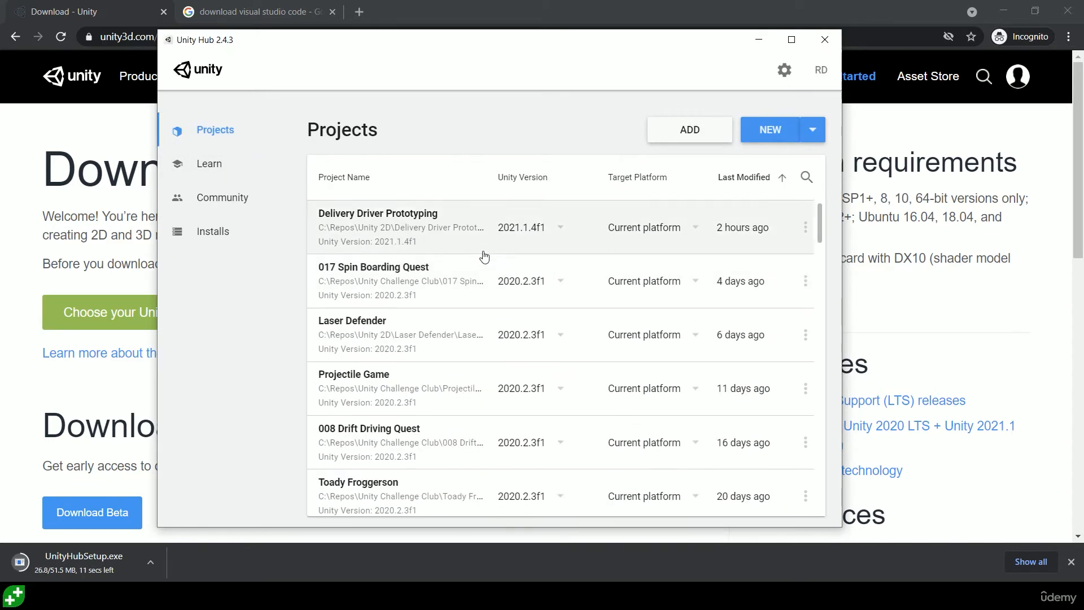
left_click(213, 231)
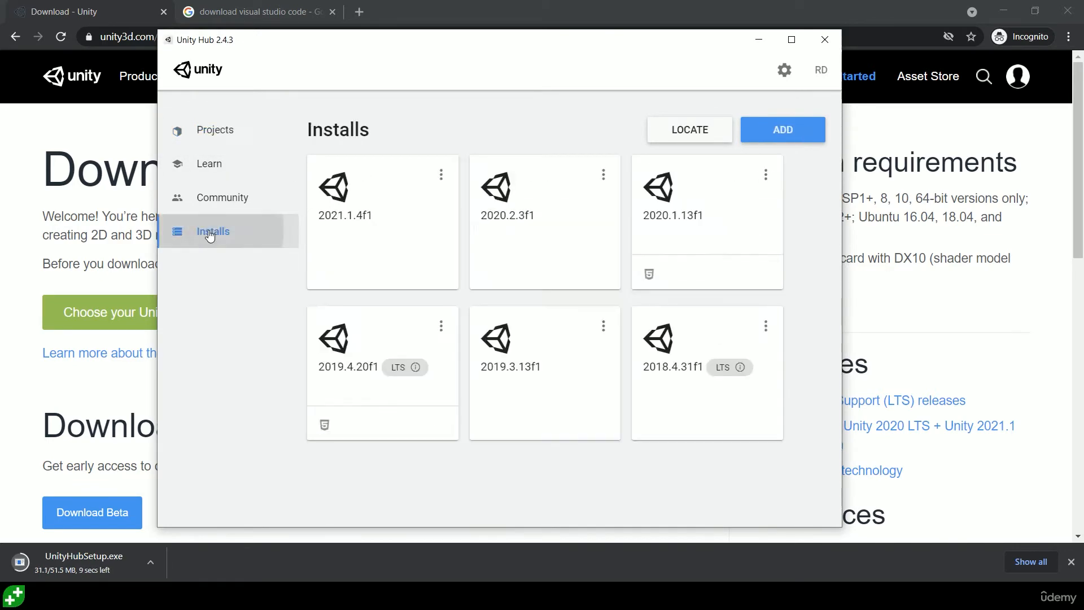
mouse_move(338, 290)
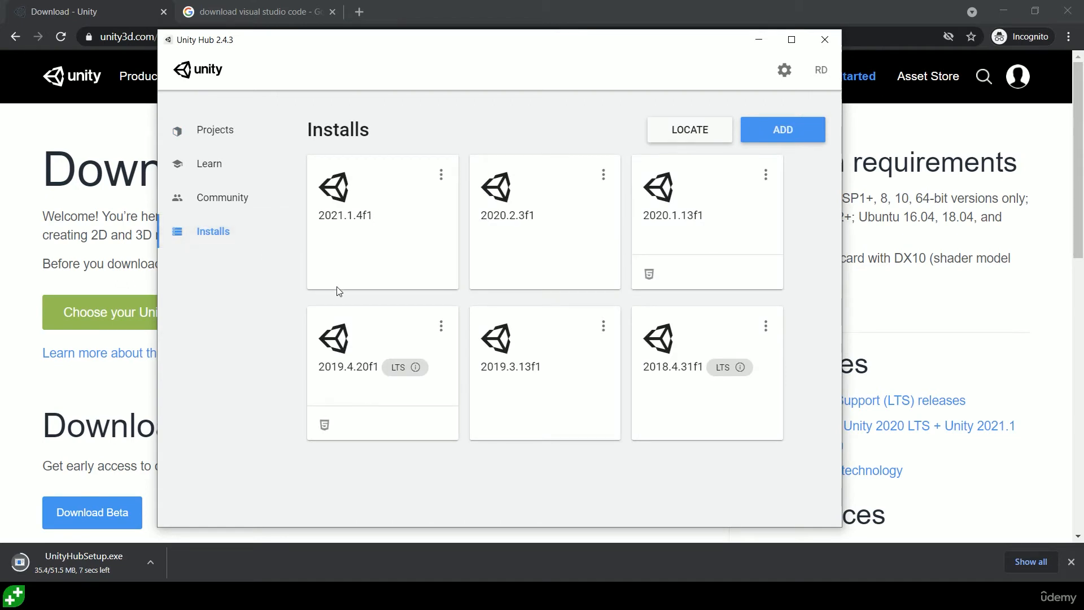
mouse_move(351, 275)
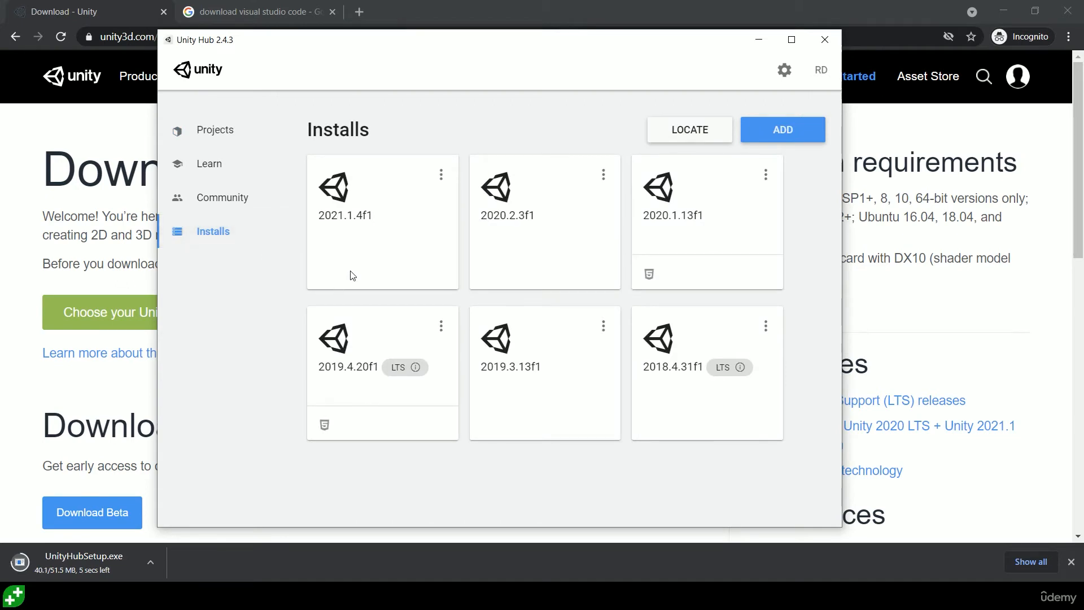
mouse_move(477, 164)
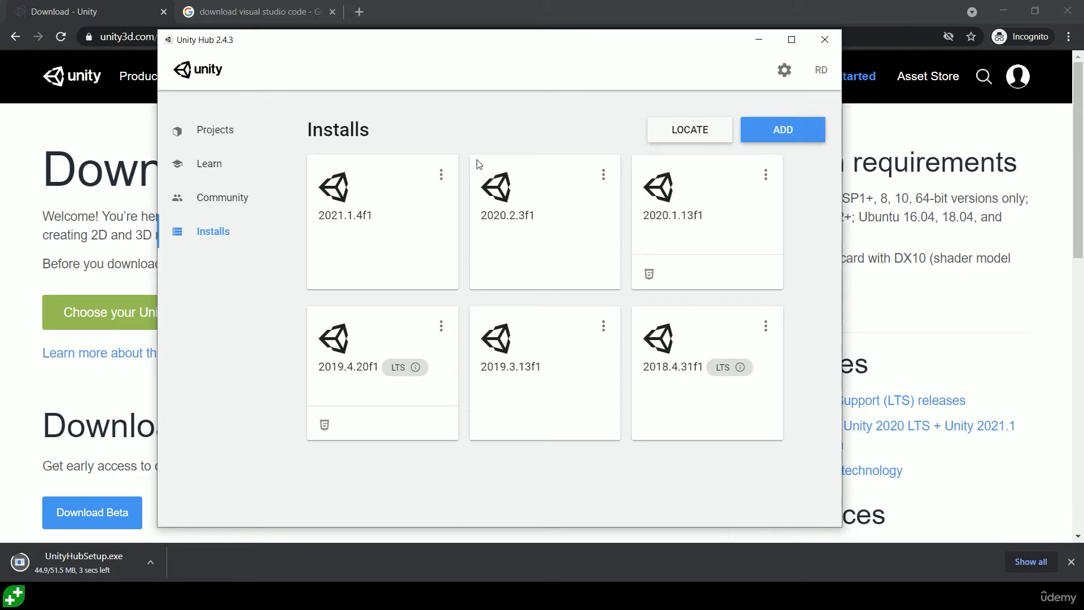
mouse_move(579, 190)
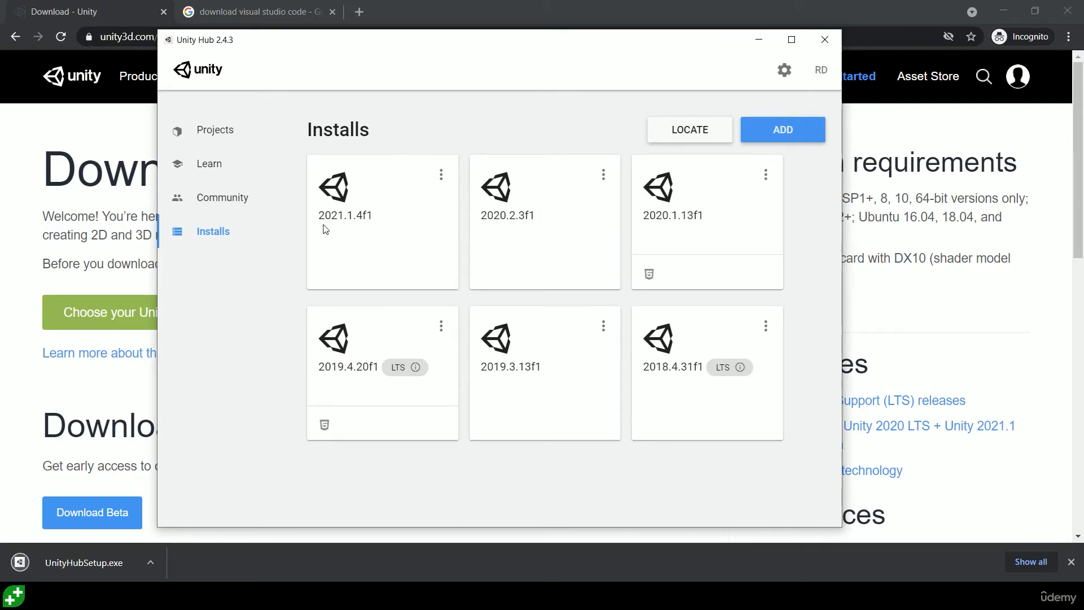
mouse_move(352, 229)
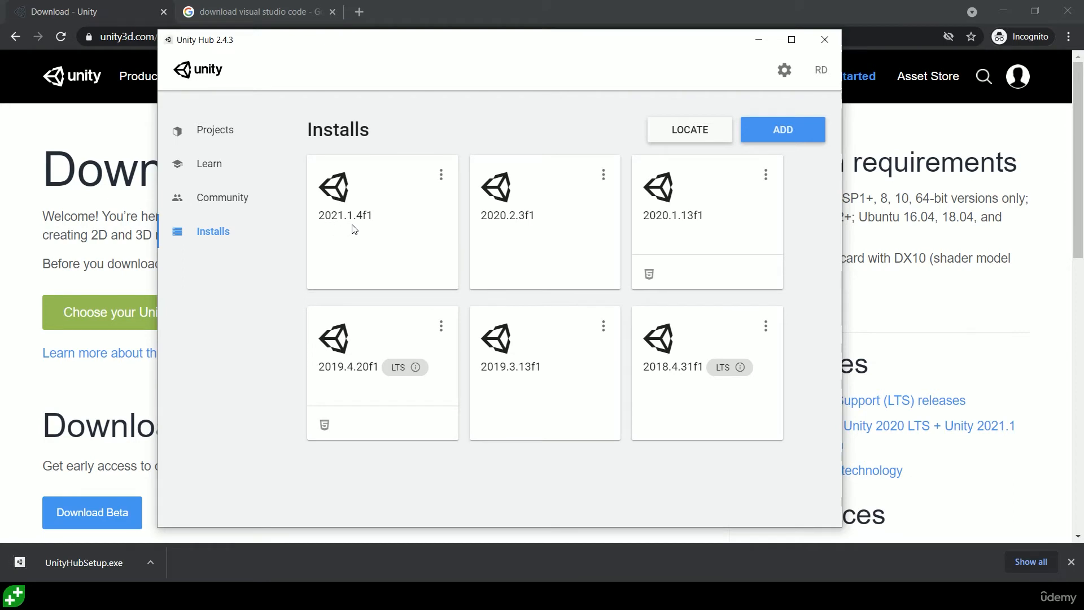
mouse_move(355, 223)
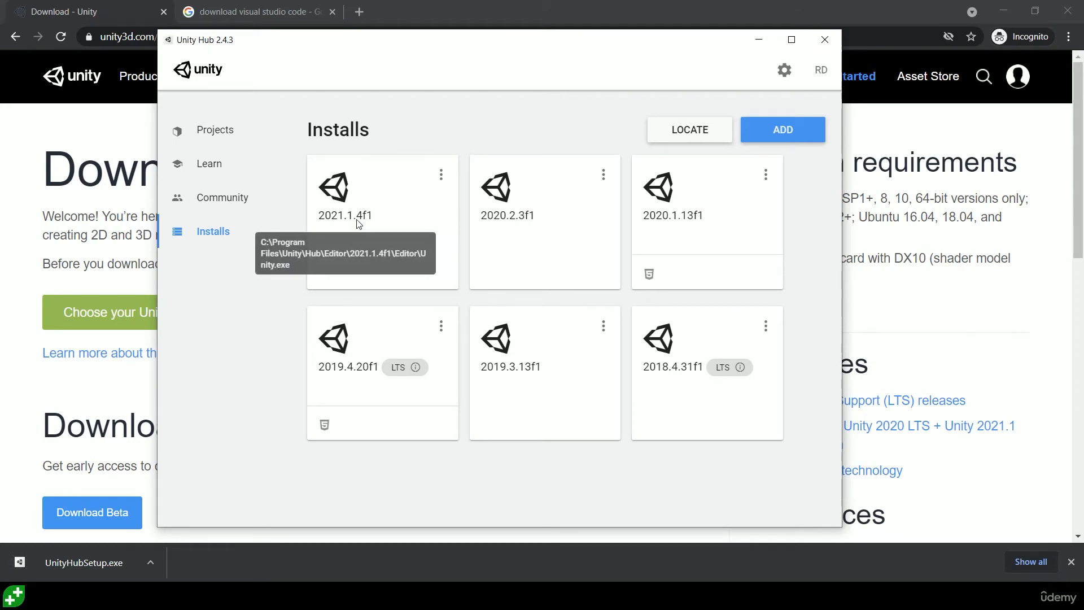
mouse_move(540, 250)
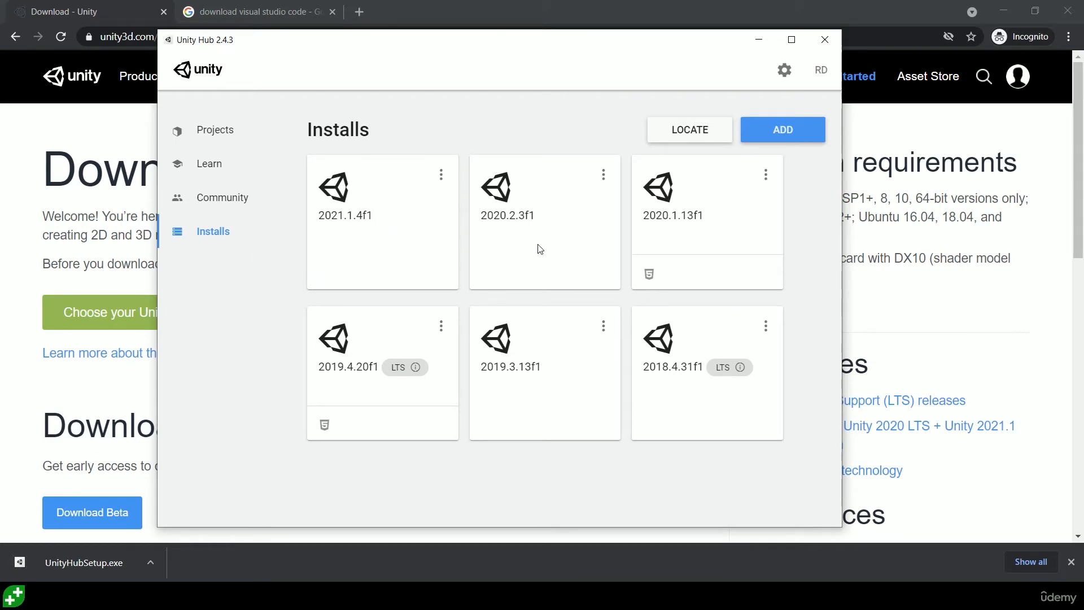
mouse_move(415, 367)
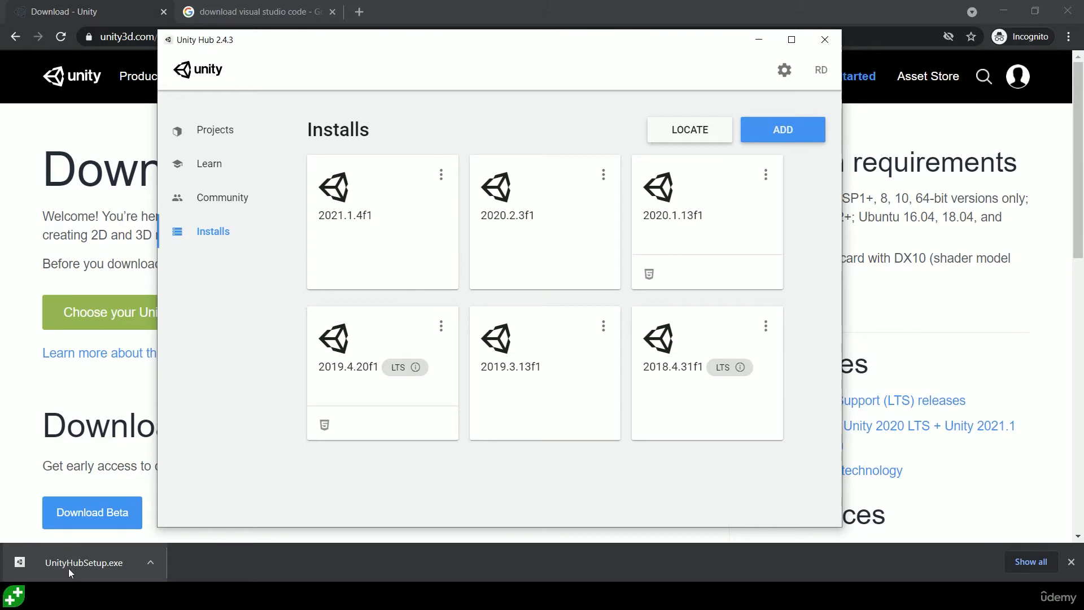
Step: Run the downloaded Unity Hub installer from Chrome's download bar
left_click(823, 39)
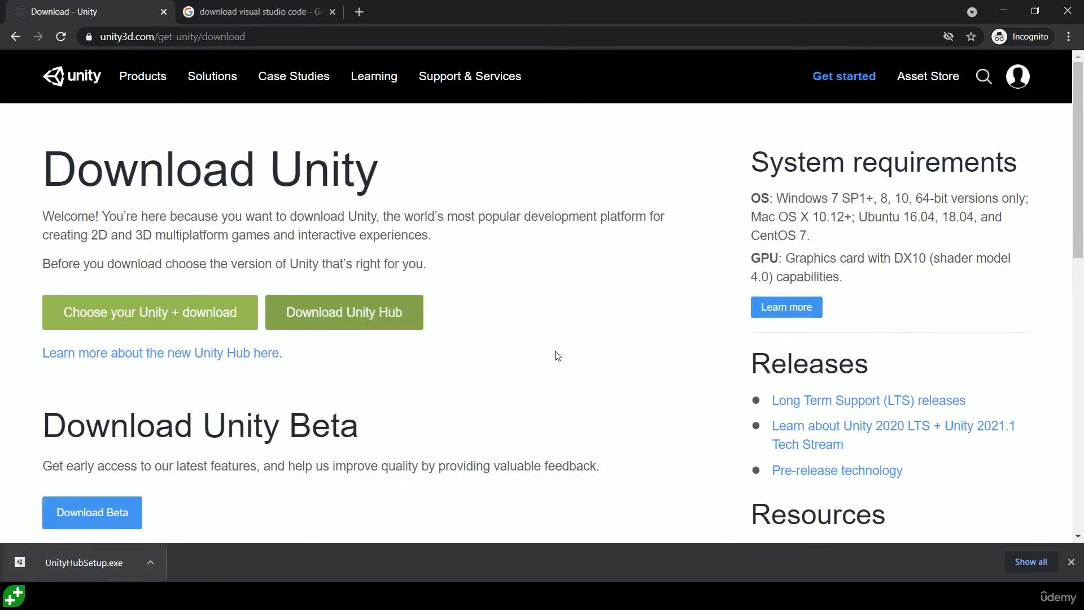
mouse_move(463, 350)
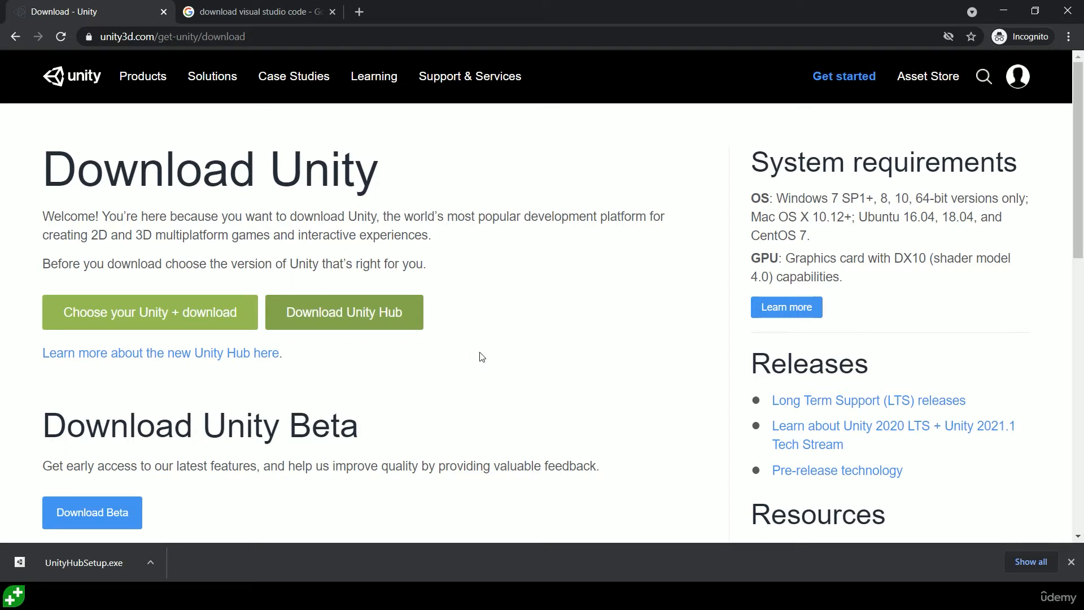
mouse_move(268, 127)
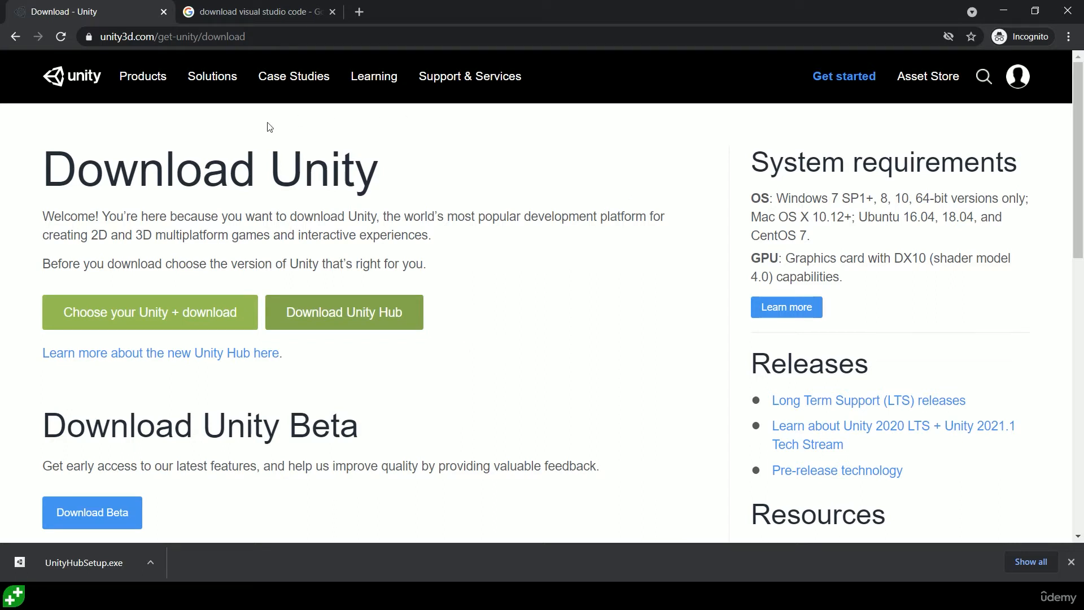
mouse_move(639, 153)
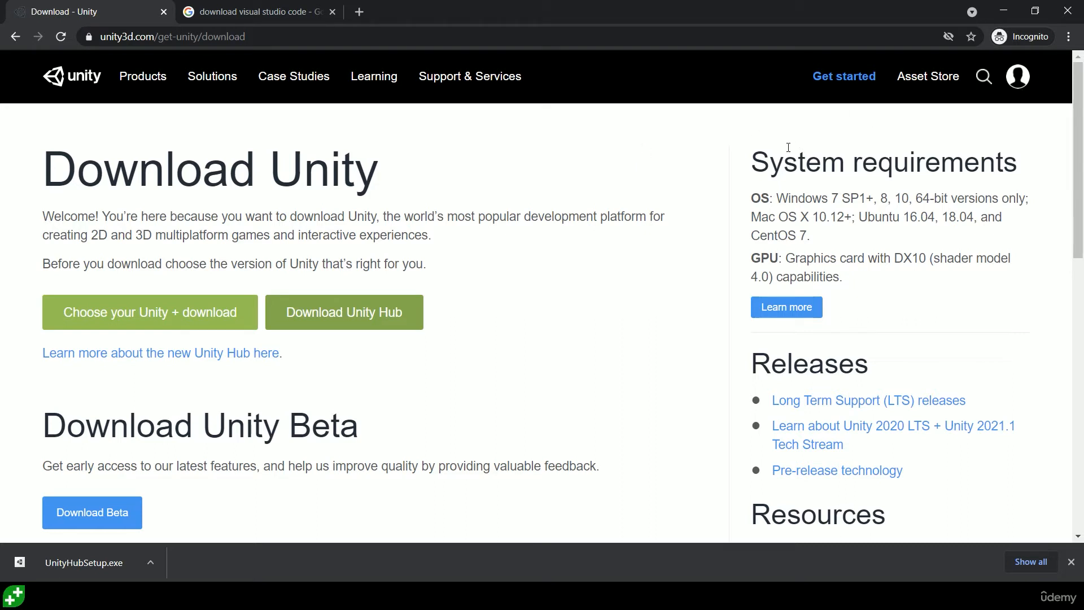
mouse_move(682, 217)
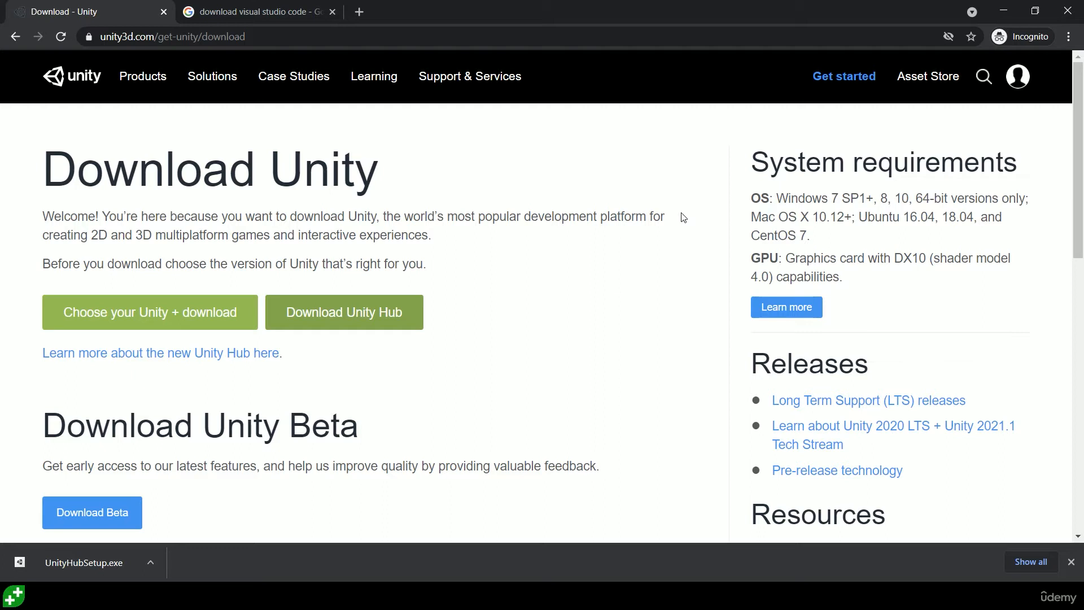
mouse_move(741, 307)
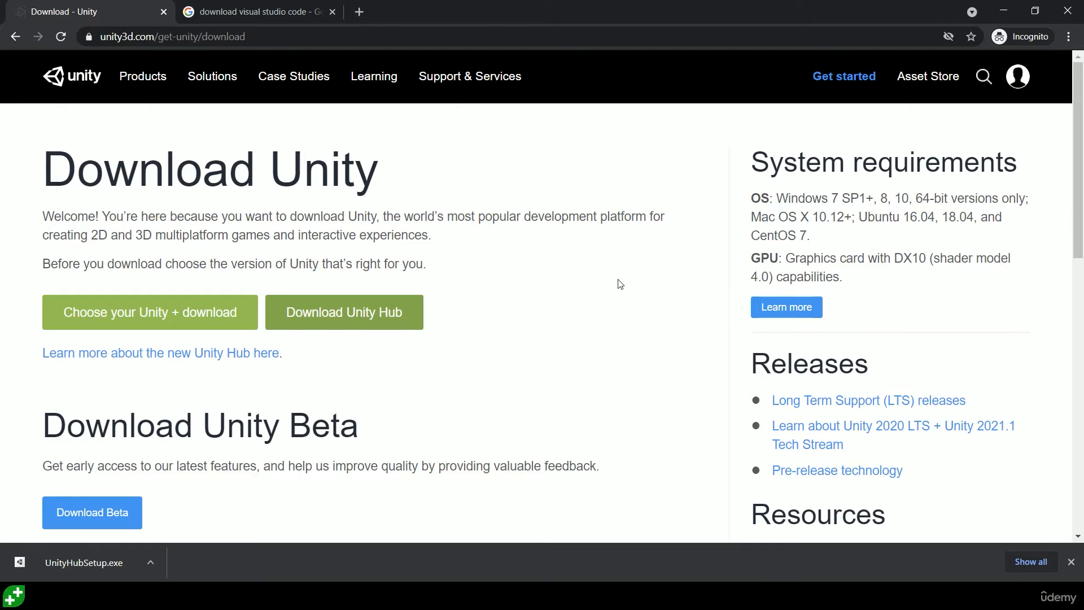
mouse_move(571, 292)
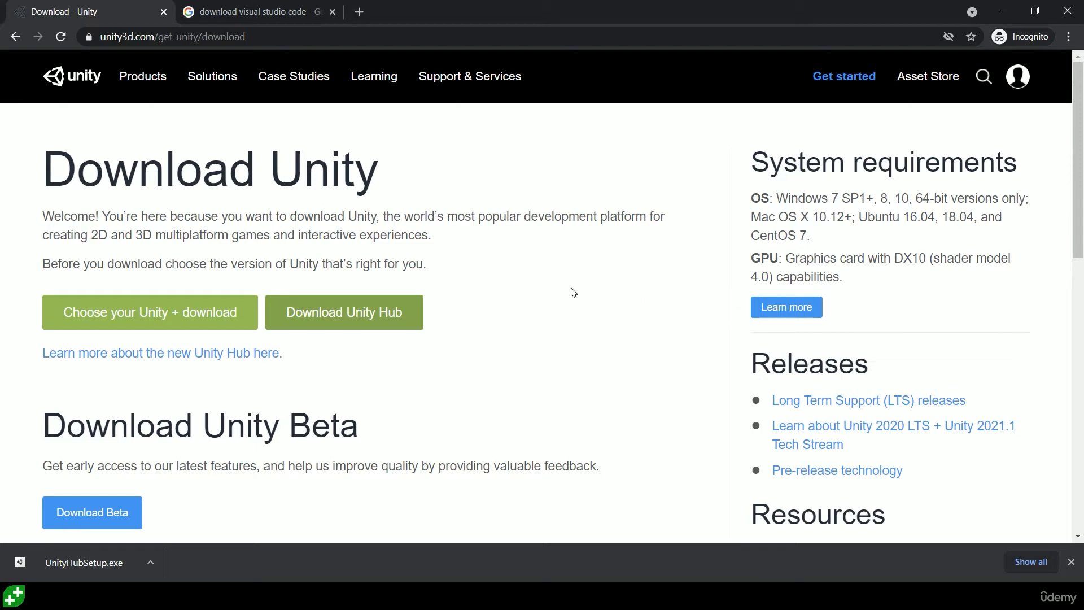
mouse_move(248, 151)
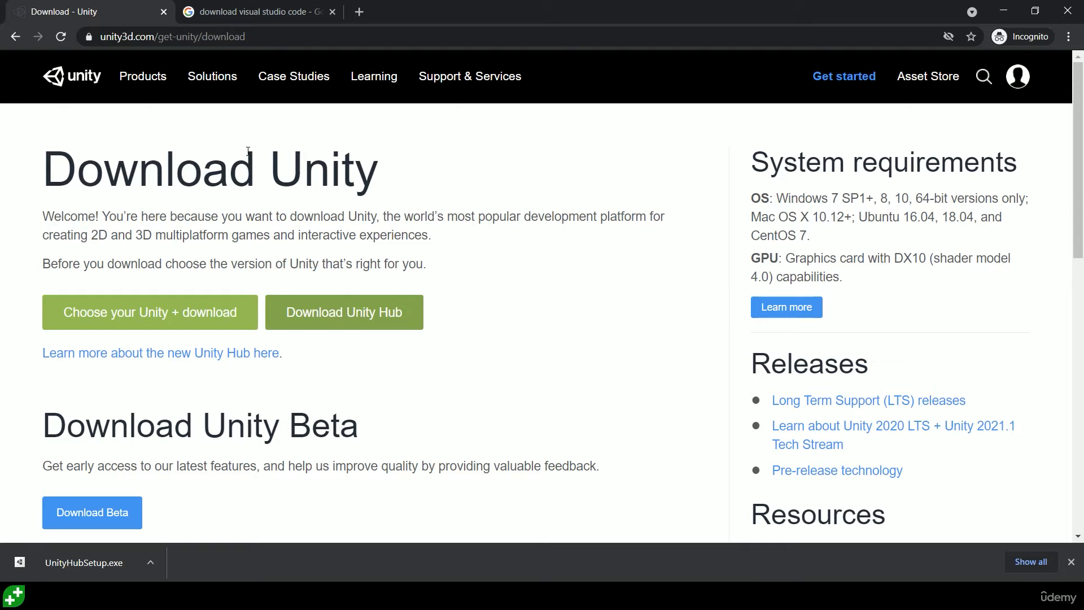
mouse_move(470, 564)
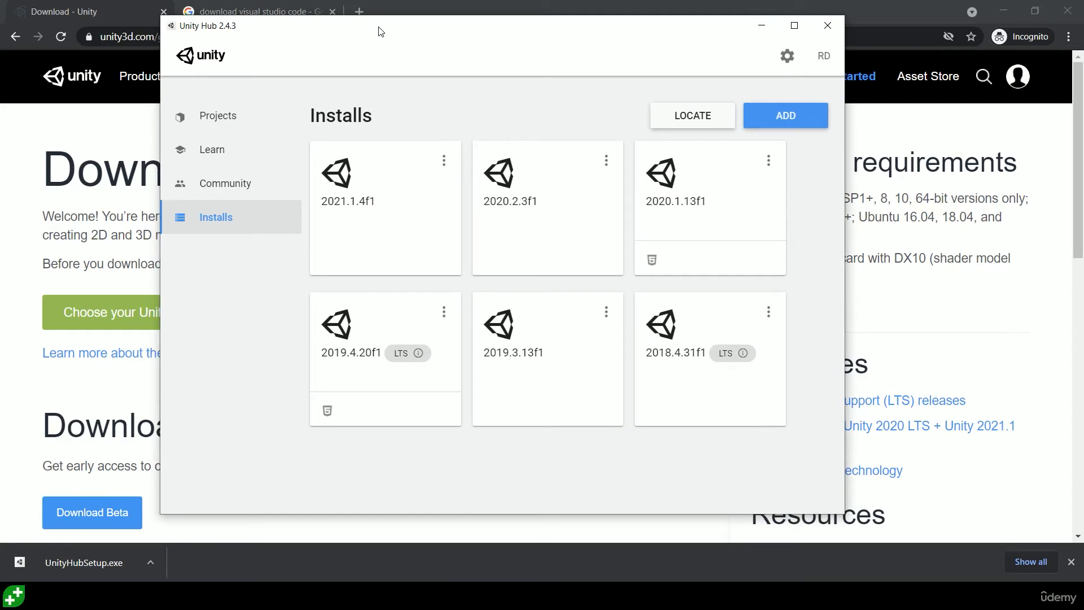
mouse_move(230, 221)
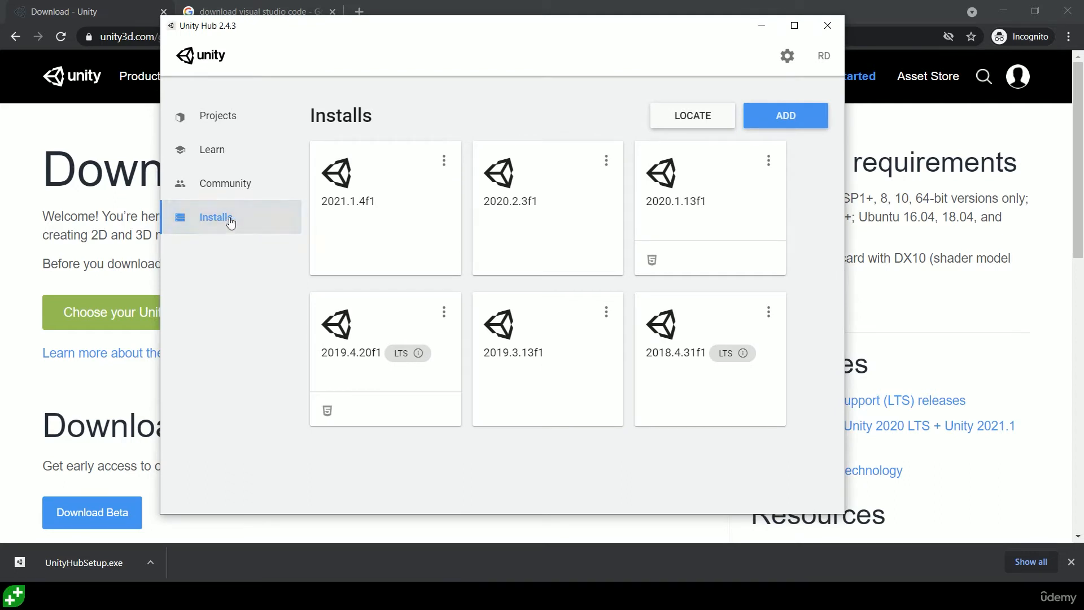
Step: Add a new editor install, choosing Unity 2021.1.5f1, and continue to the modules list
left_click(785, 115)
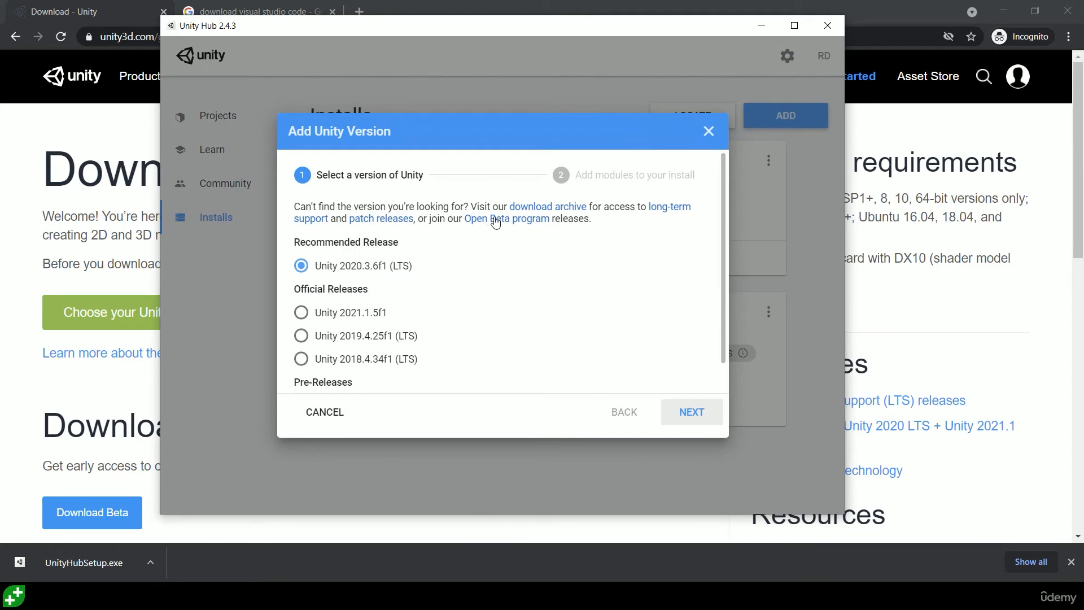
mouse_move(432, 366)
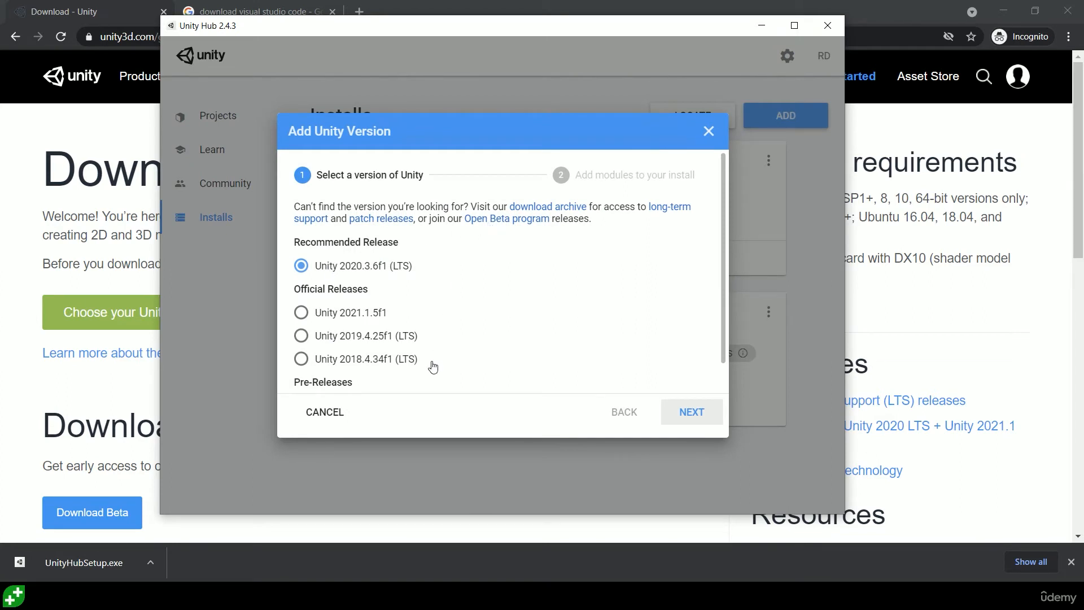
mouse_move(402, 278)
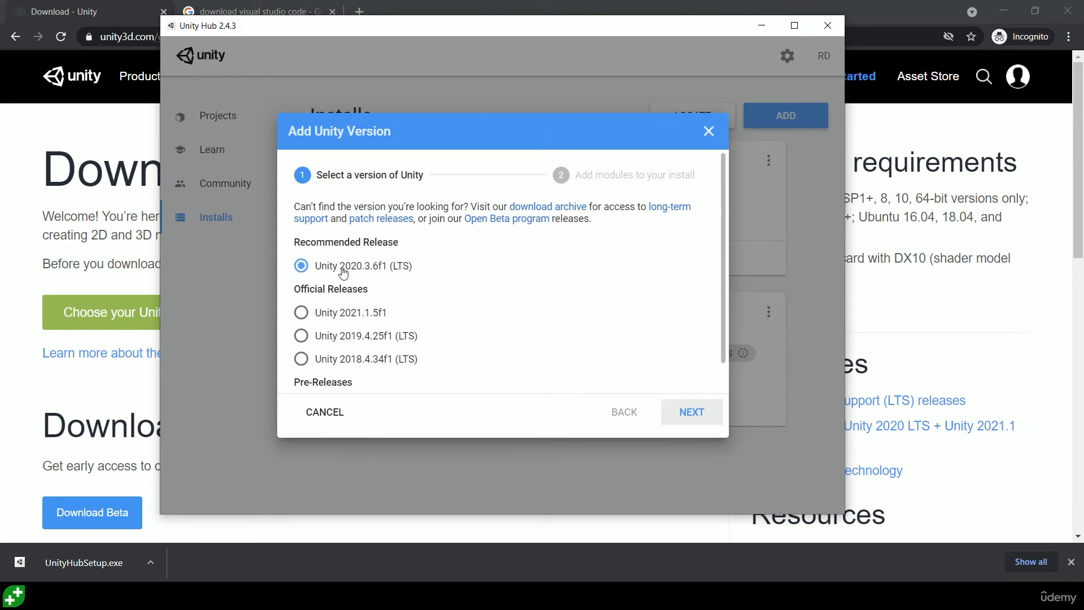
mouse_move(396, 276)
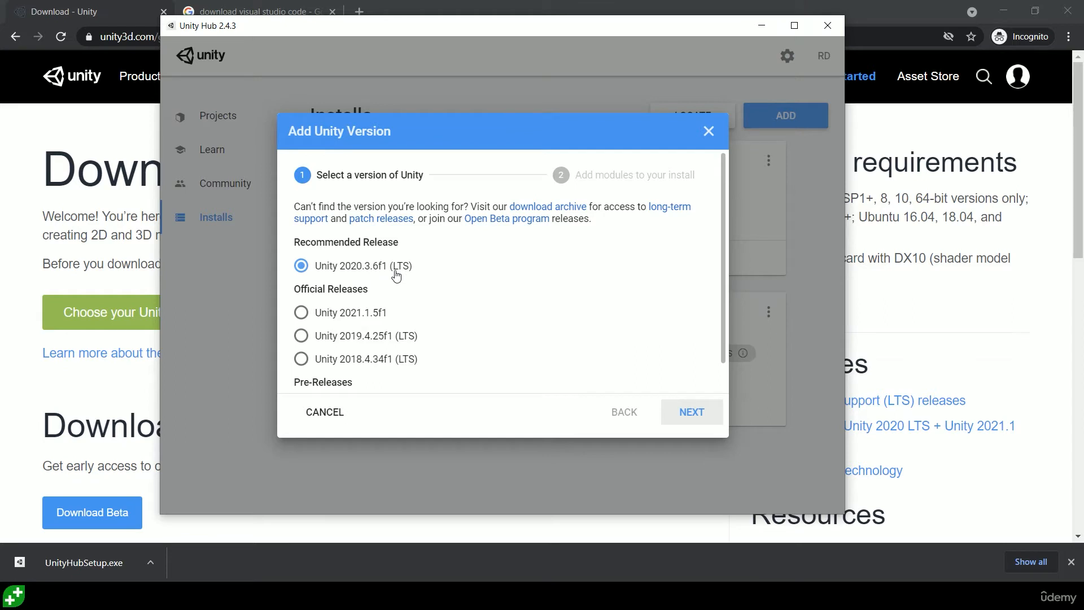
mouse_move(390, 308)
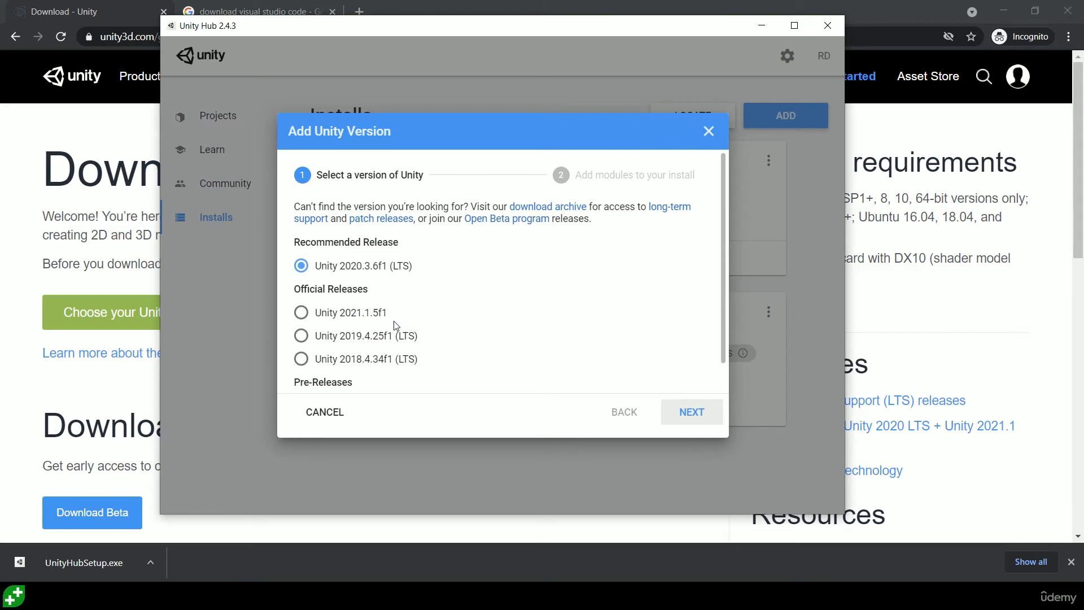
mouse_move(347, 303)
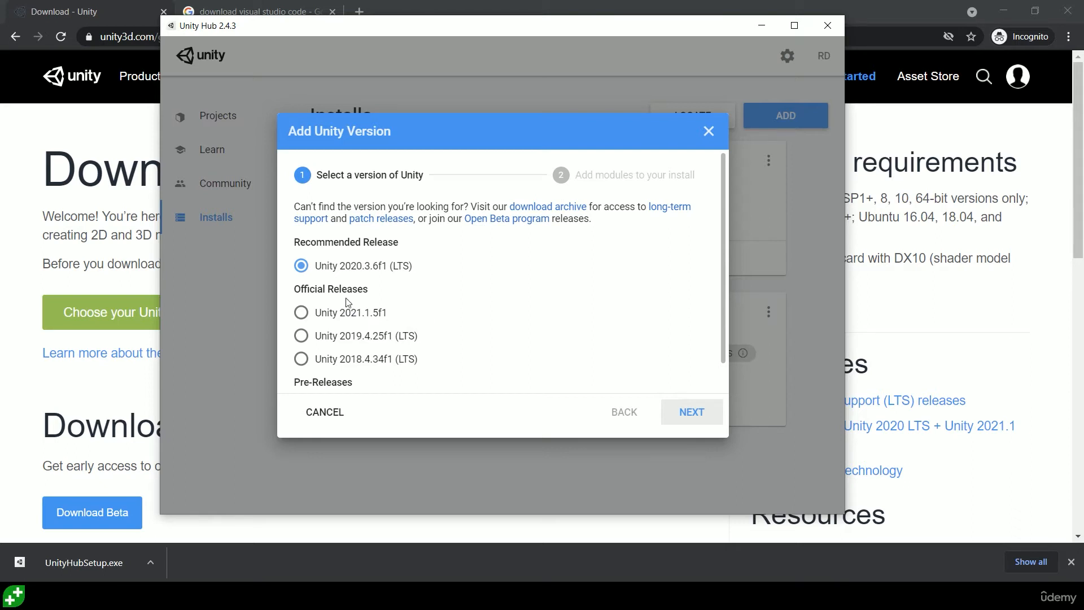
left_click(302, 311)
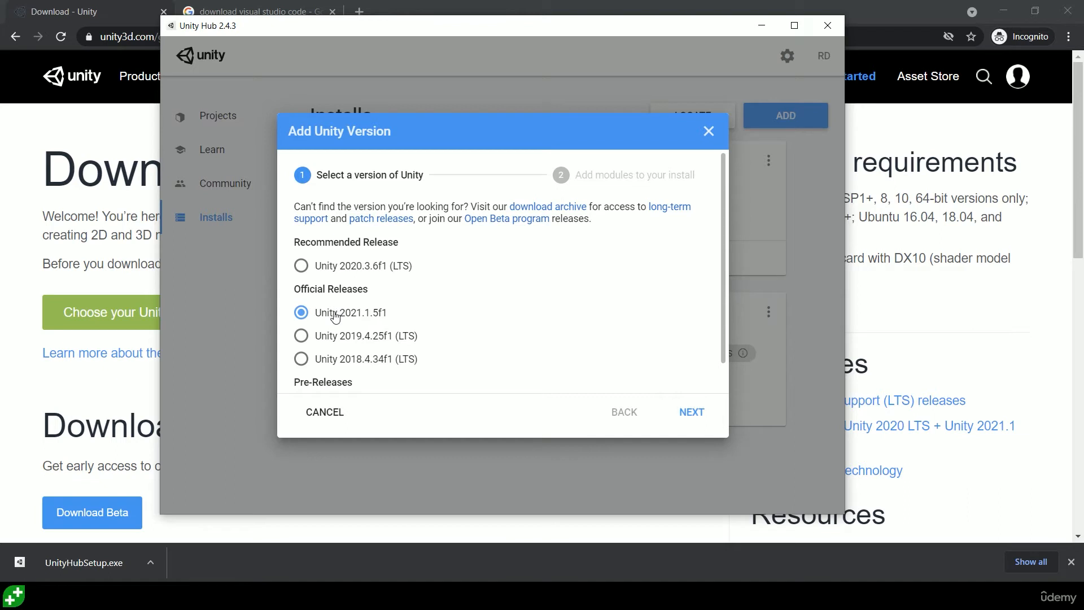
mouse_move(316, 323)
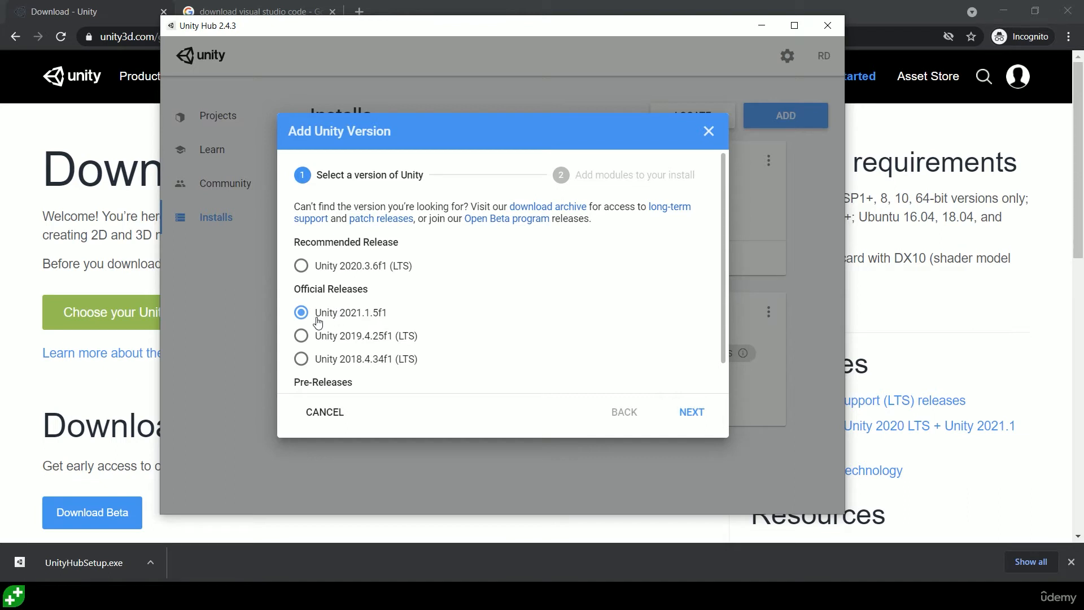
mouse_move(581, 385)
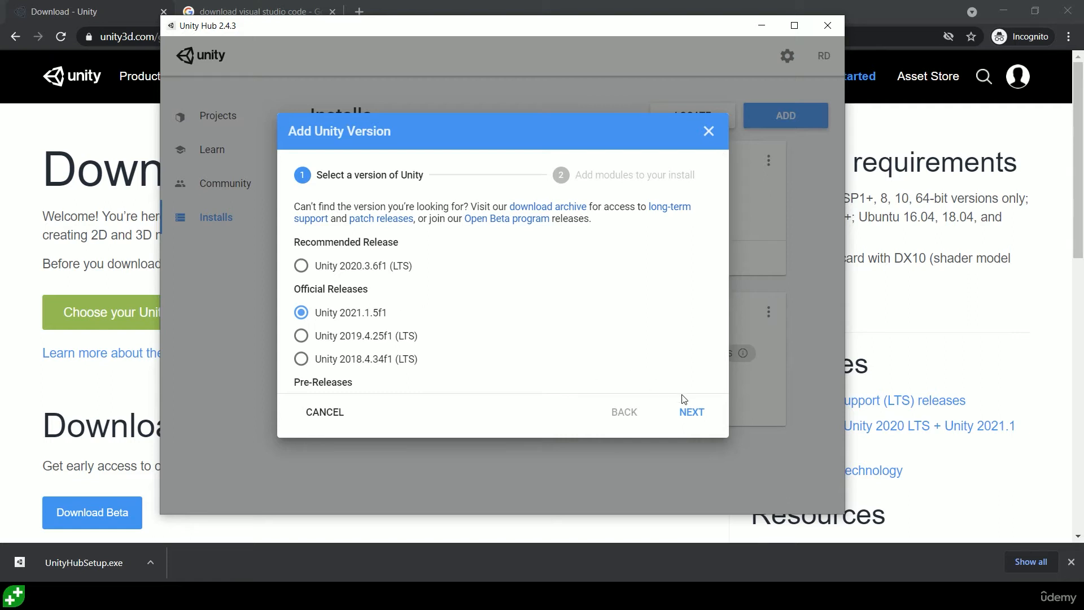
left_click(691, 411)
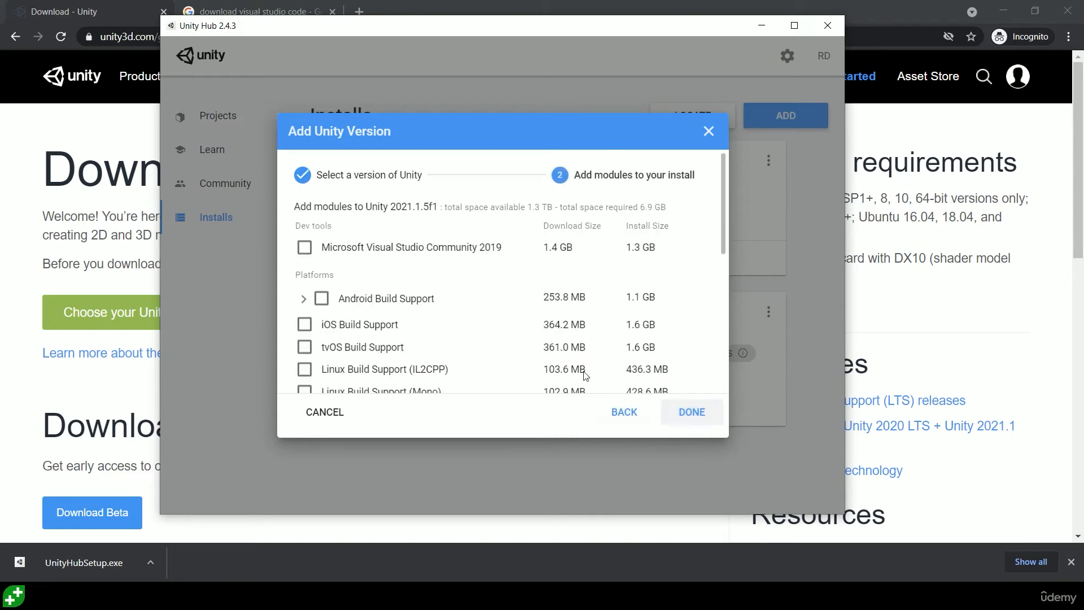
Step: Tick and then untick Microsoft Visual Studio Community 2019, leaving no modules selected
scroll("down", 3)
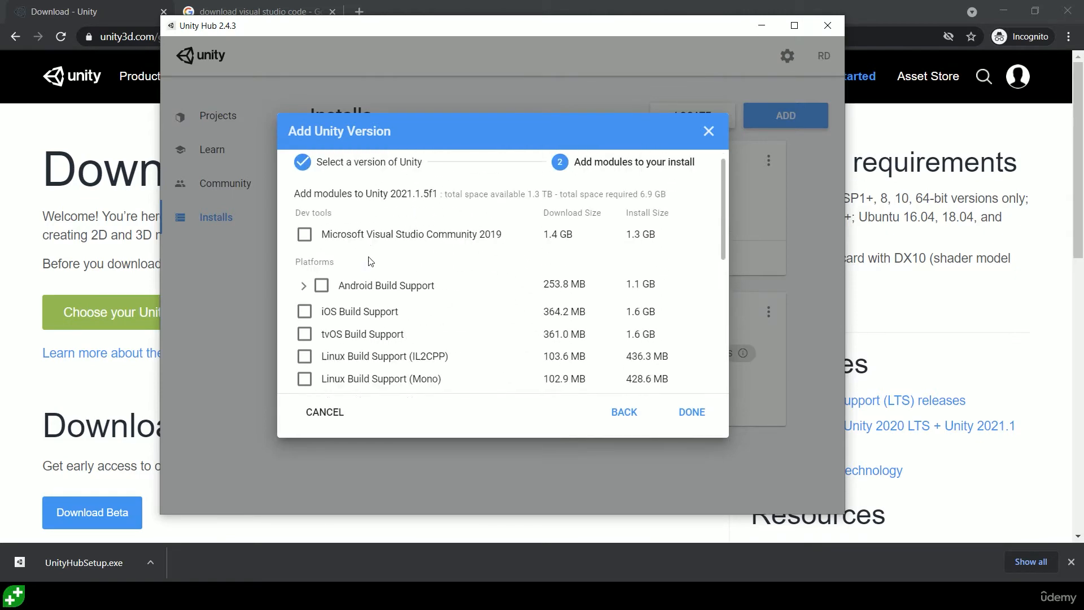
left_click(305, 235)
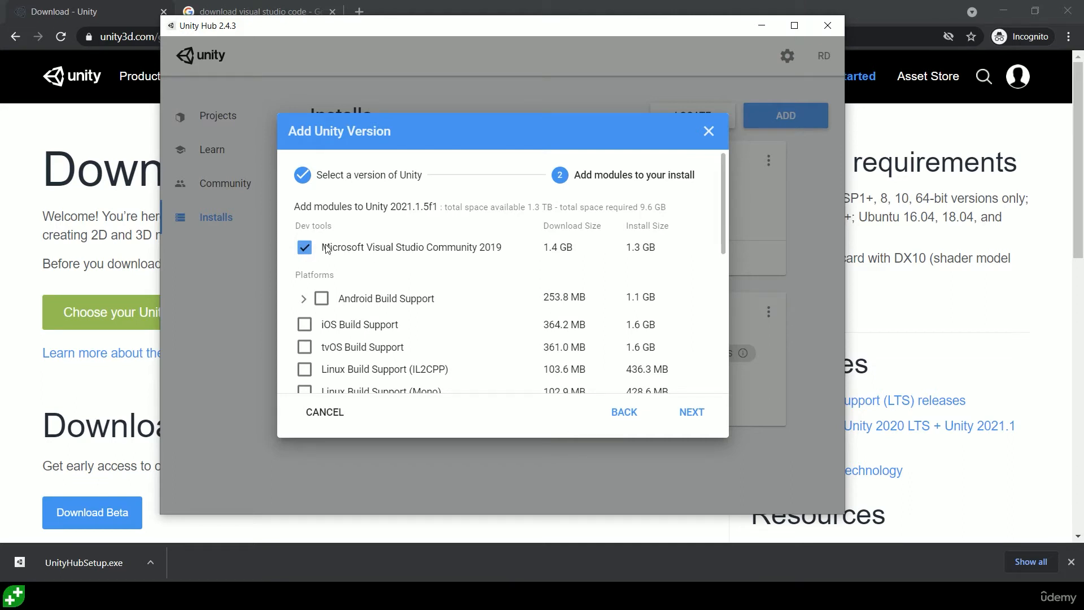
left_click(304, 247)
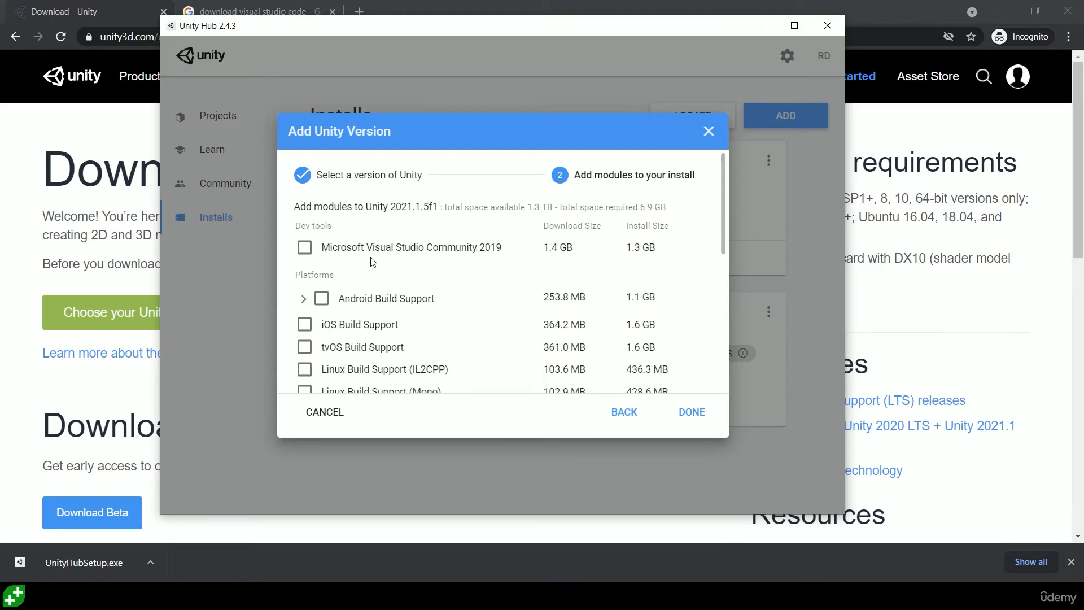
mouse_move(475, 268)
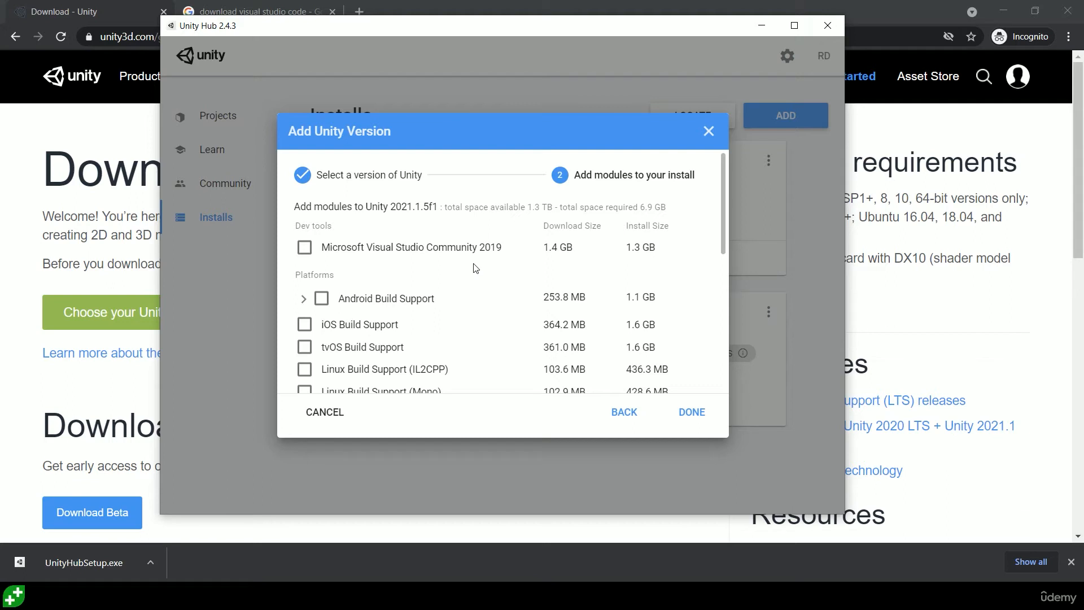
mouse_move(493, 278)
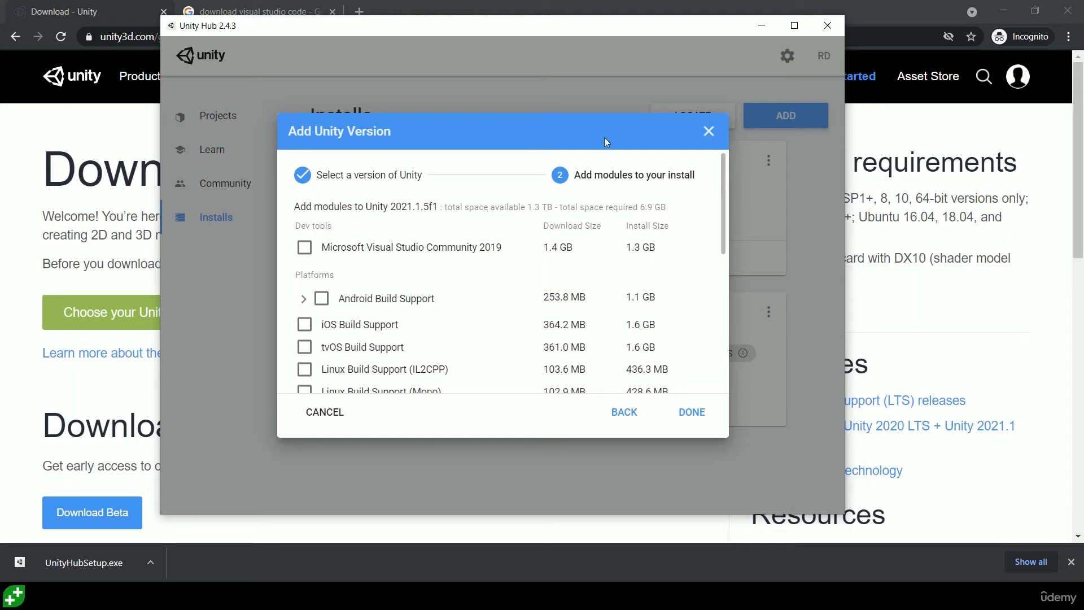
mouse_move(447, 262)
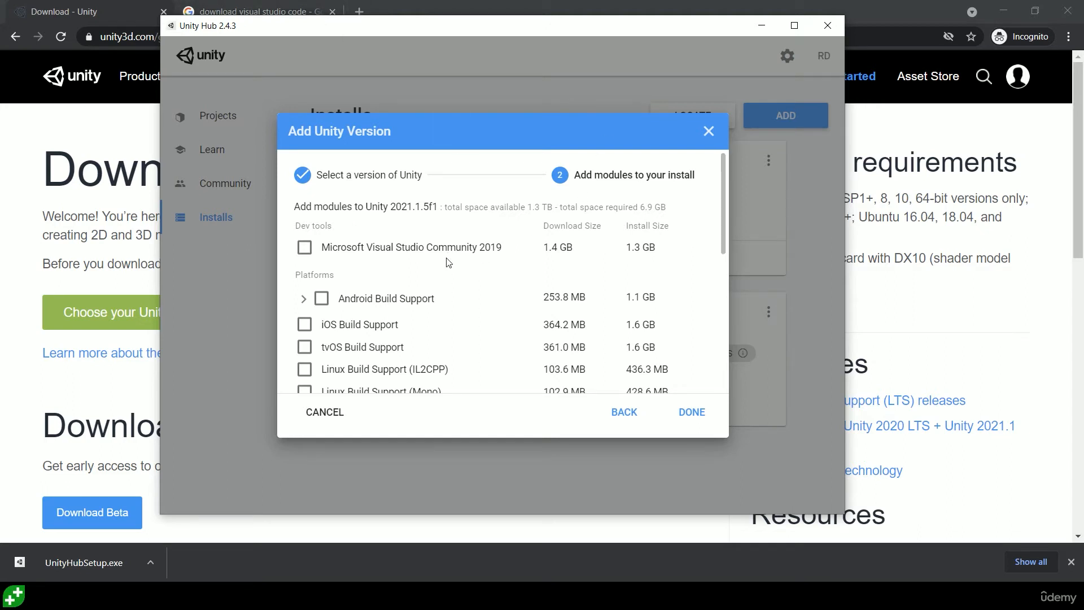
Step: Add WebGL Build Support and queue the Unity 2021.1.5f1 install
scroll("down", 3)
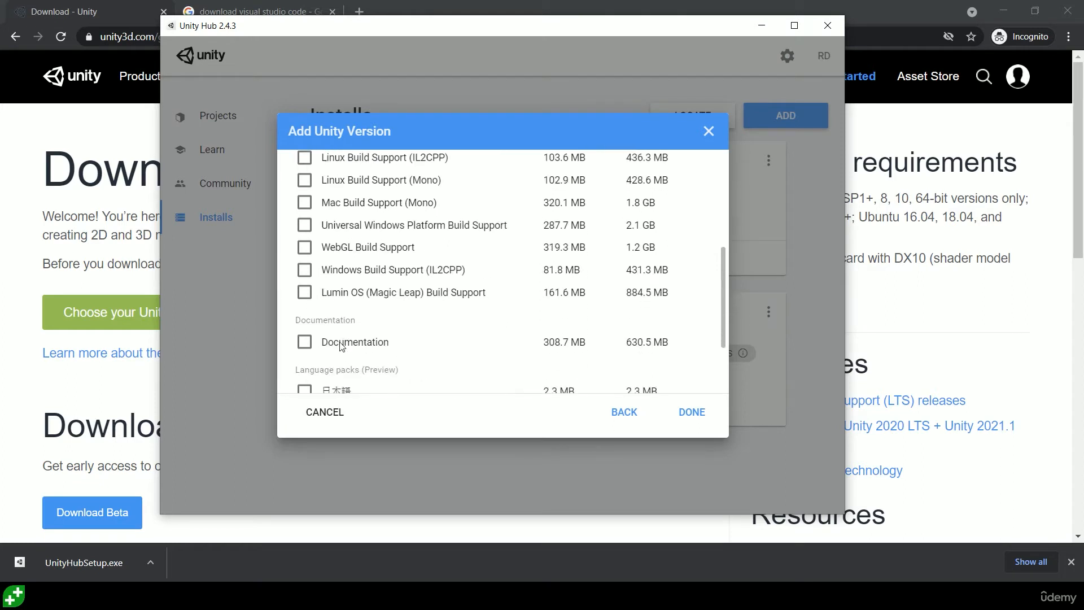
mouse_move(341, 252)
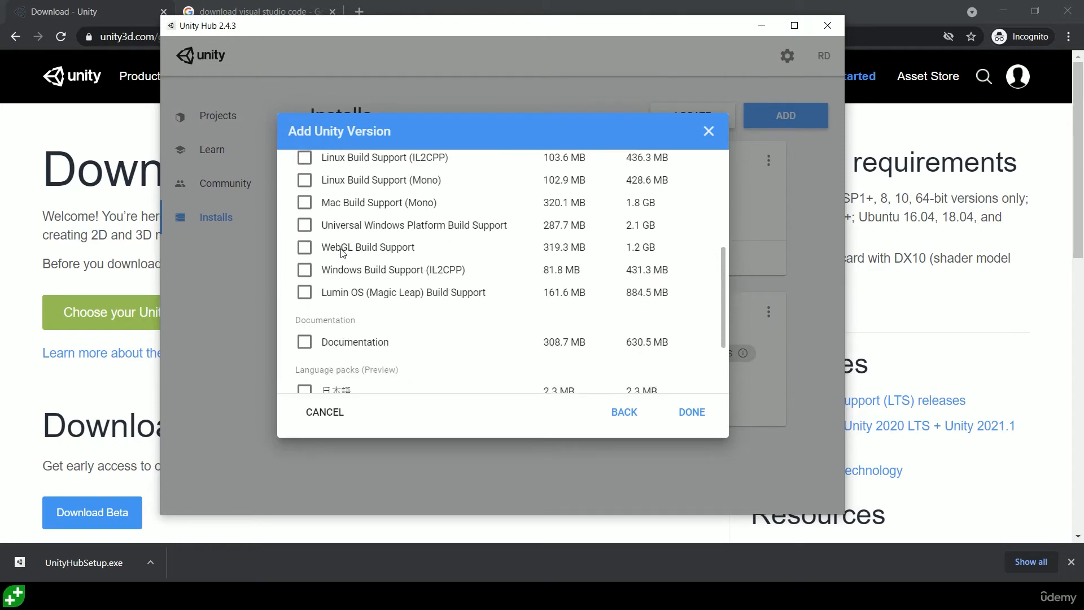
left_click(304, 247)
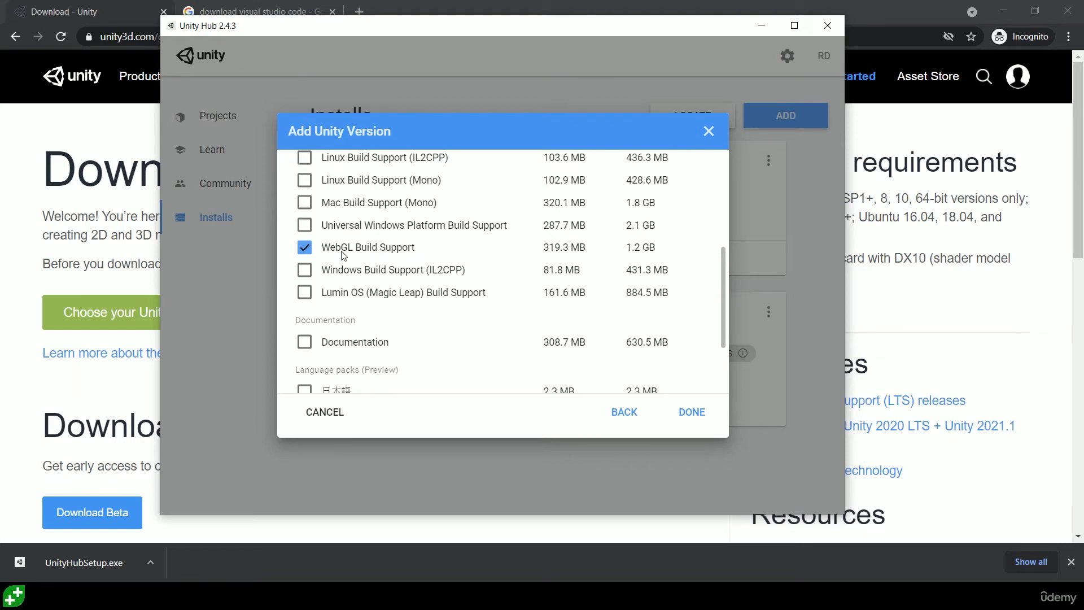
mouse_move(423, 260)
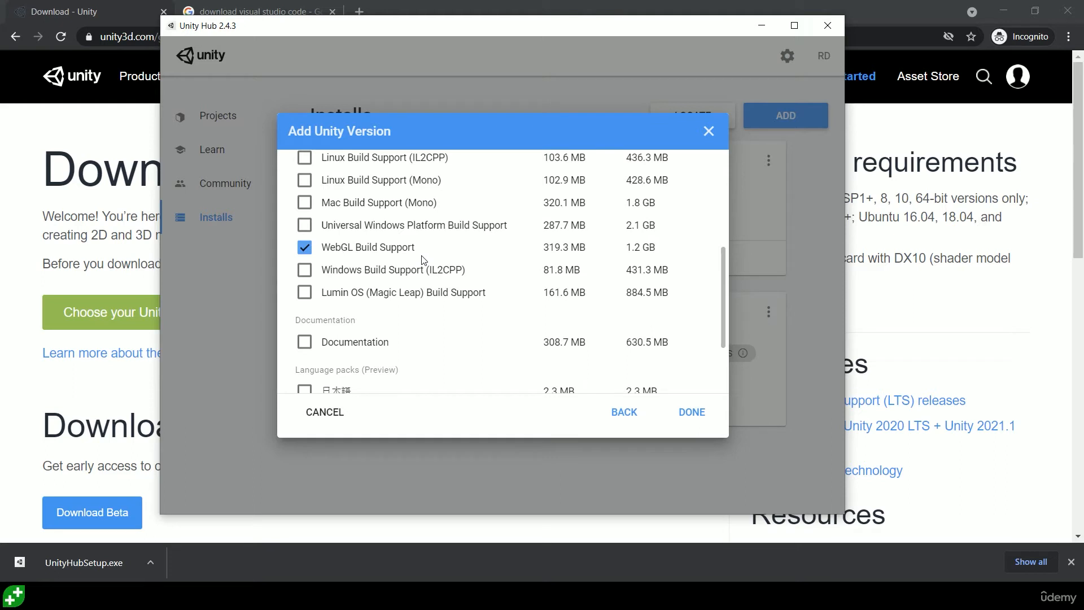
mouse_move(691, 411)
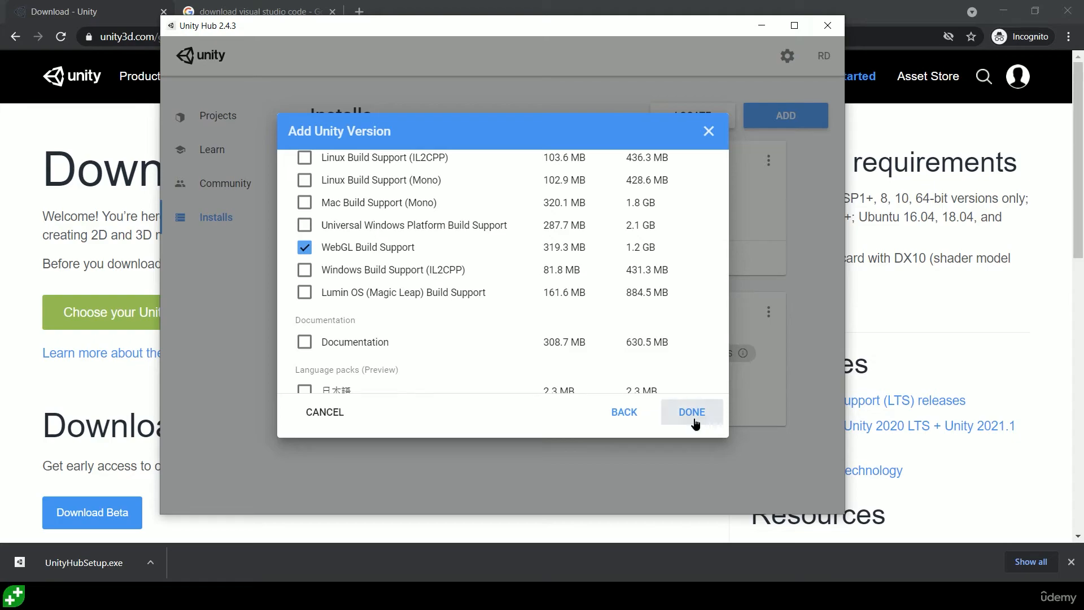
left_click(692, 412)
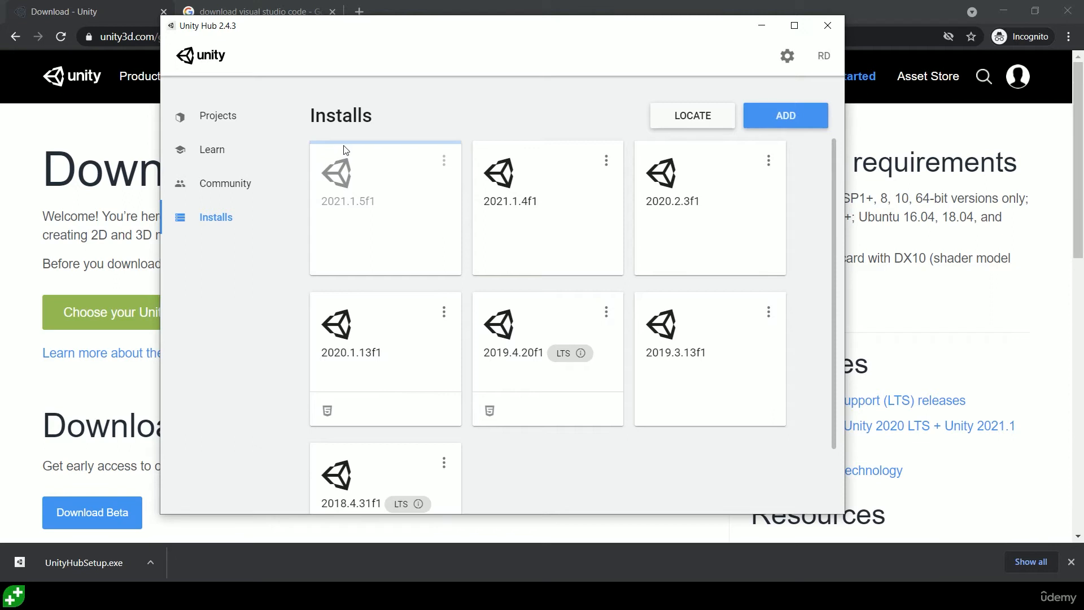
mouse_move(370, 149)
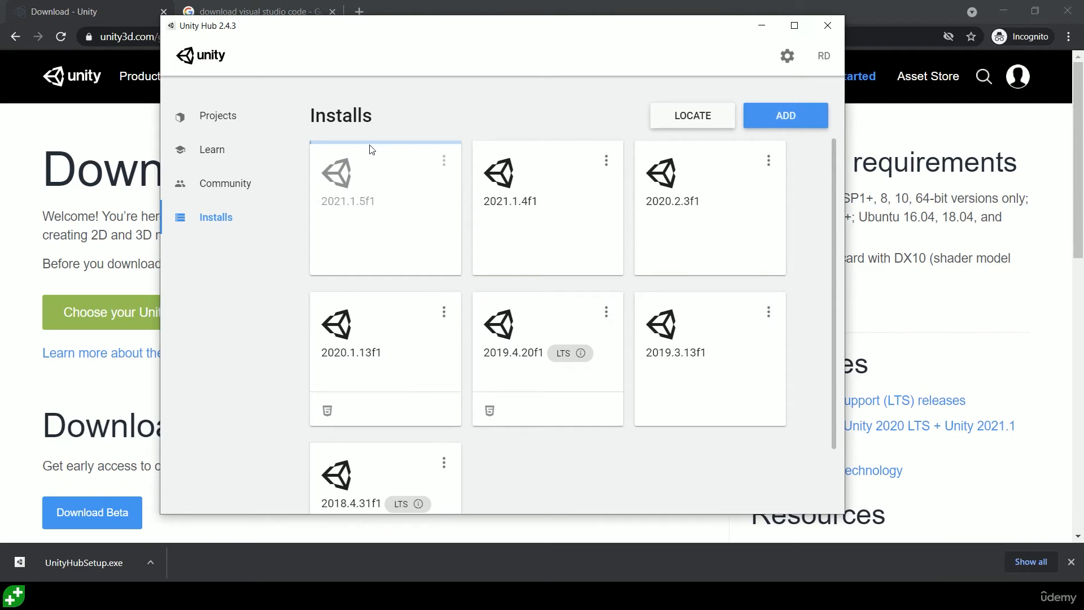
mouse_move(497, 160)
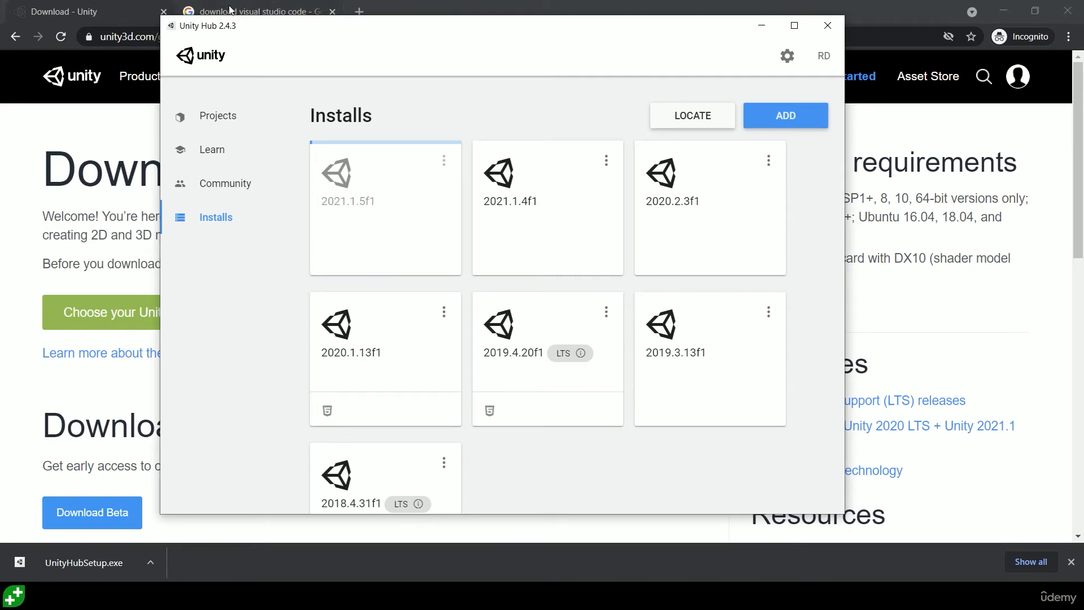
Step: Follow the 'Download Visual Studio Code' result and download the Windows installer
left_click(257, 11)
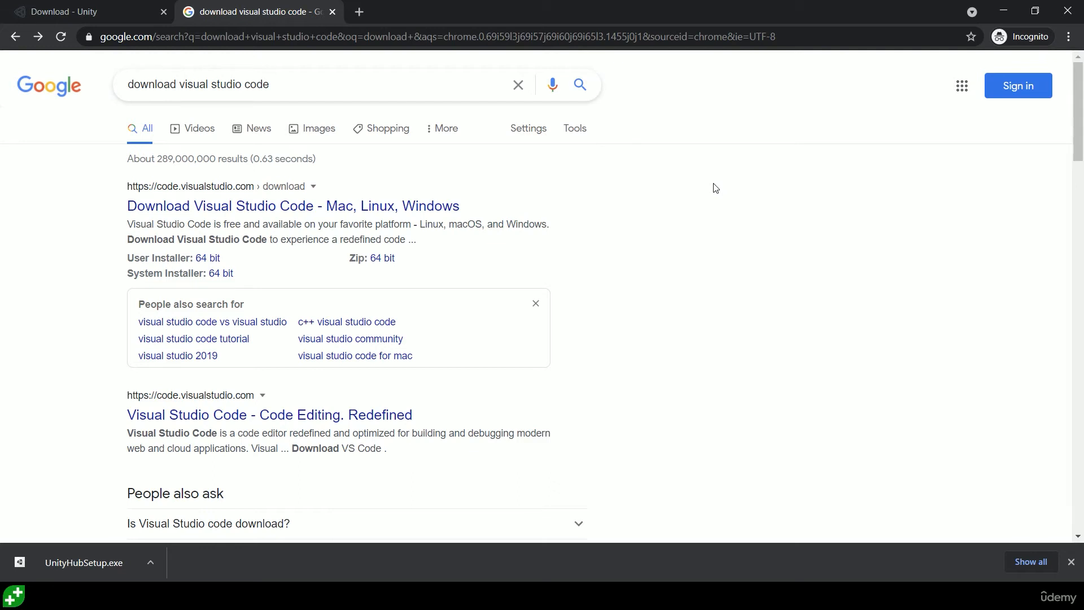
mouse_move(719, 233)
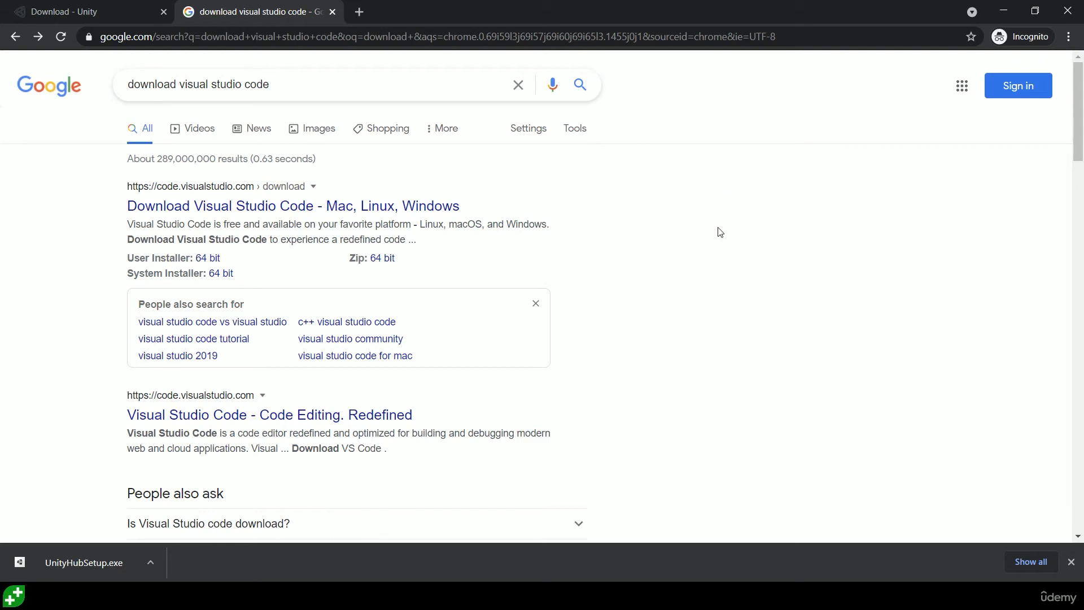
mouse_move(717, 235)
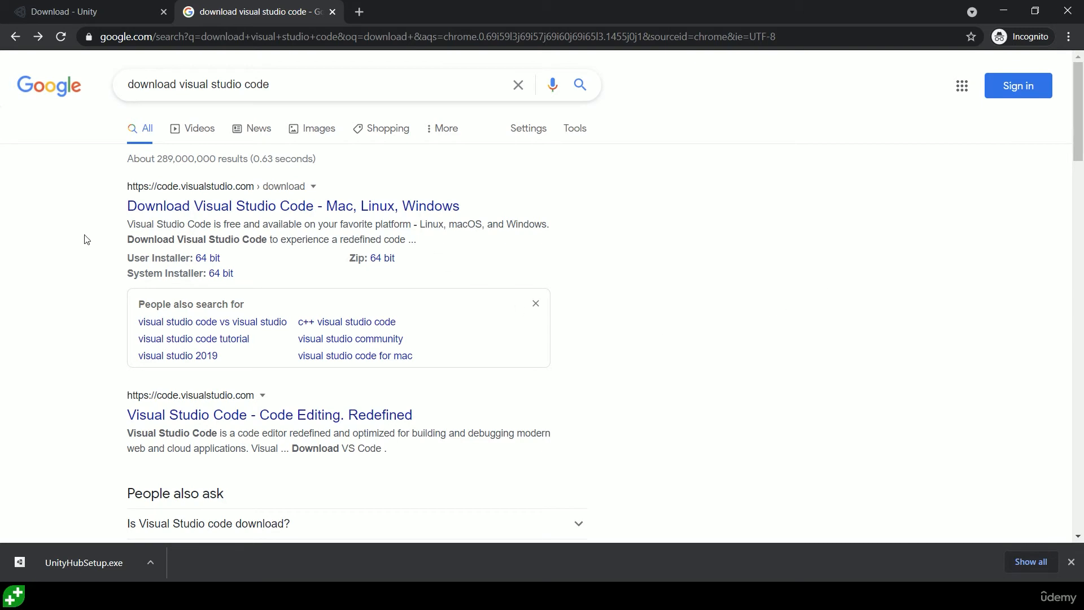
left_click(292, 206)
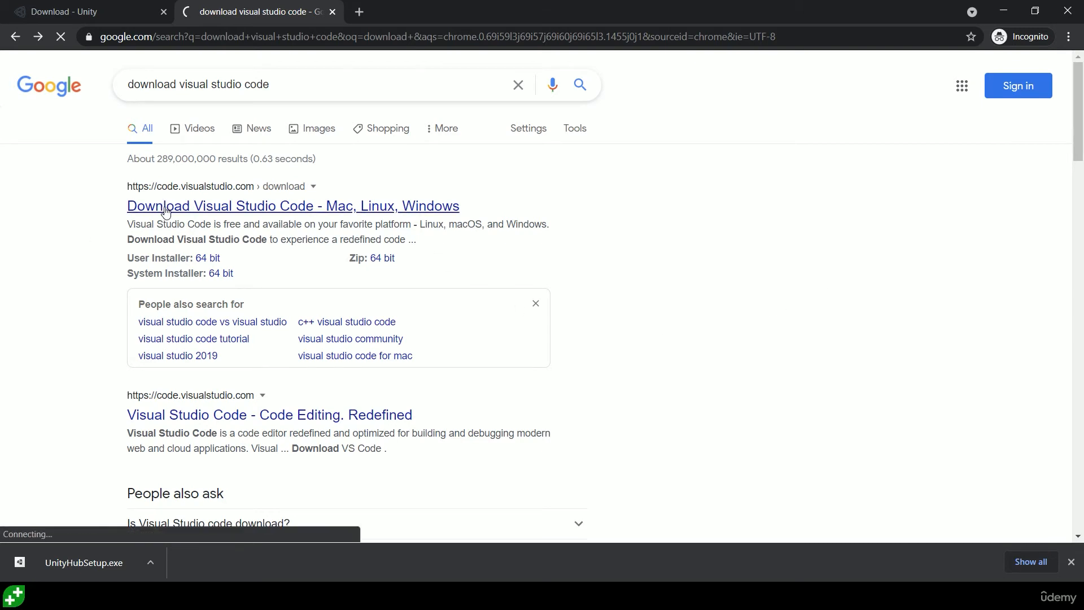
left_click(292, 206)
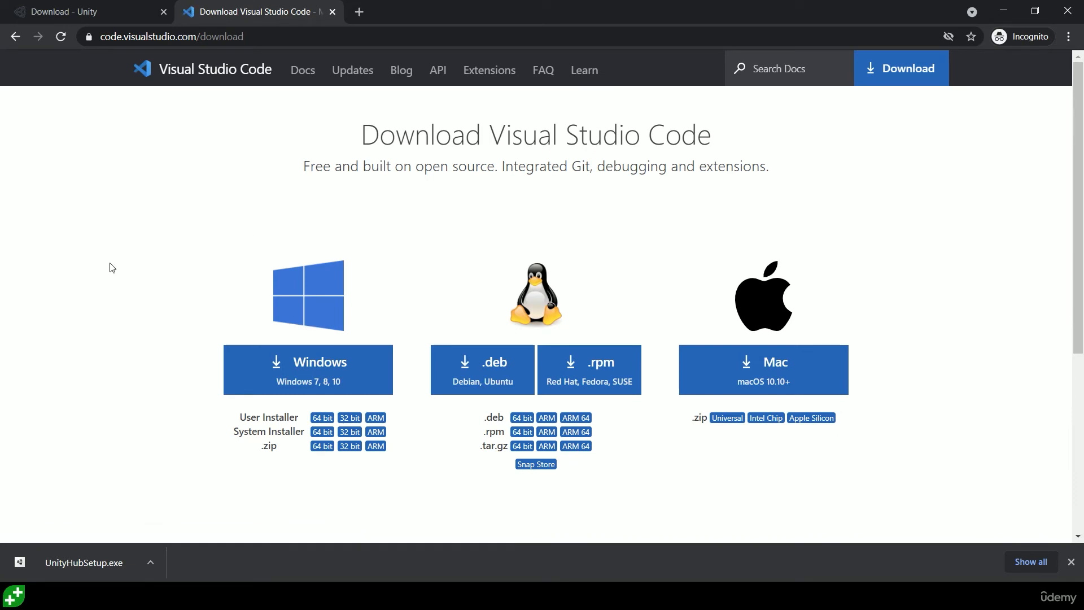
mouse_move(303, 344)
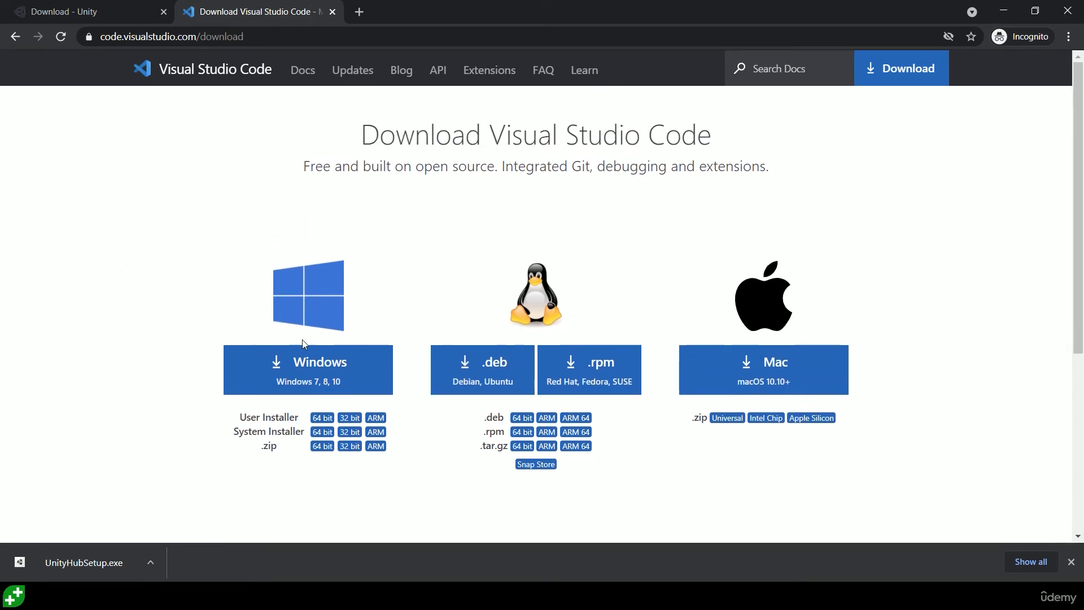
left_click(307, 369)
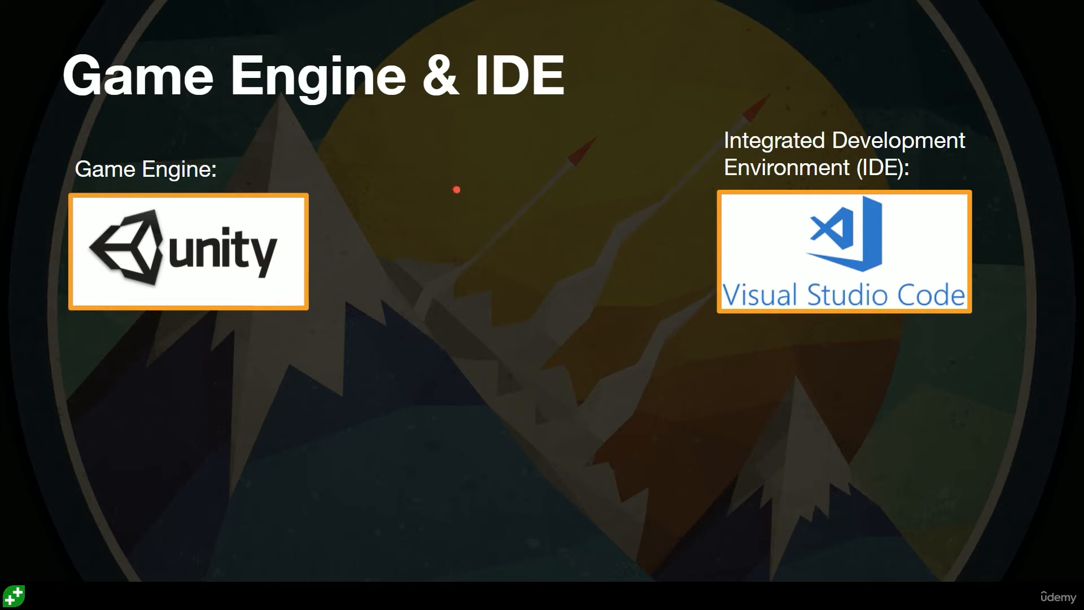
mouse_move(401, 307)
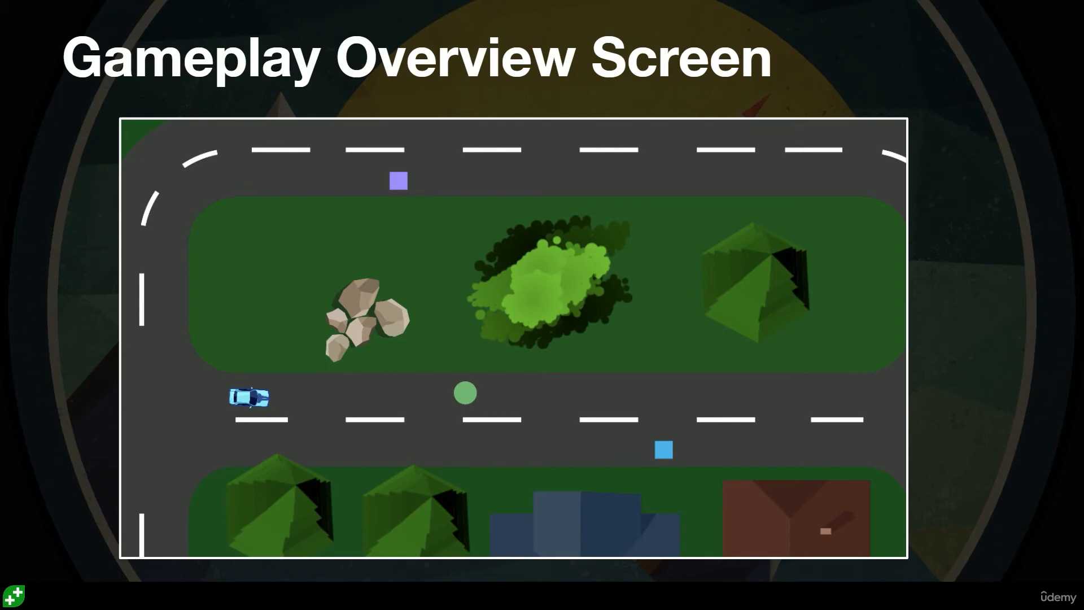
mouse_move(926, 305)
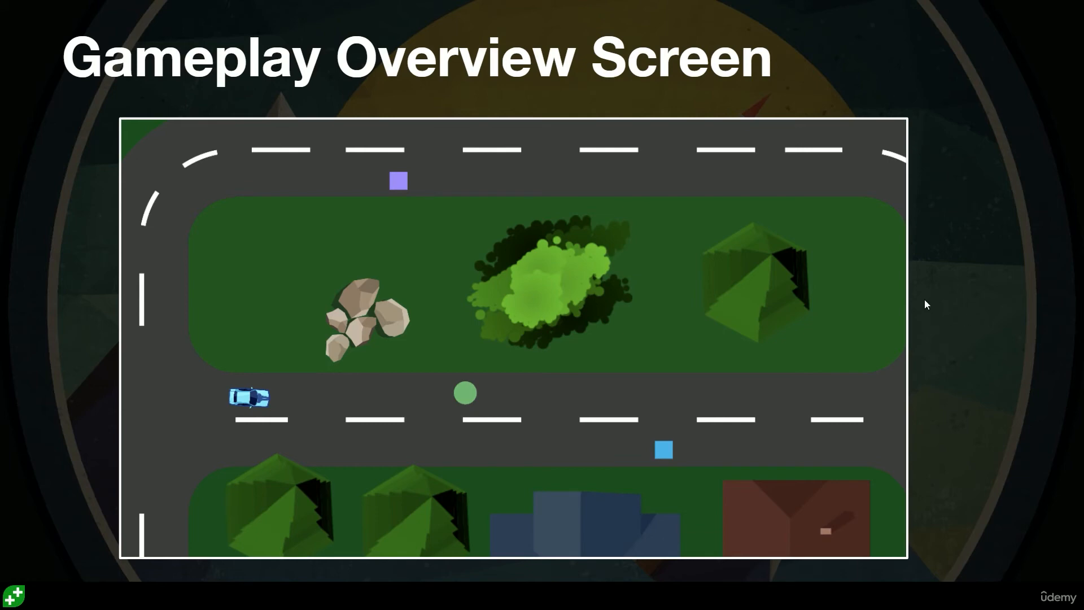
mouse_move(926, 309)
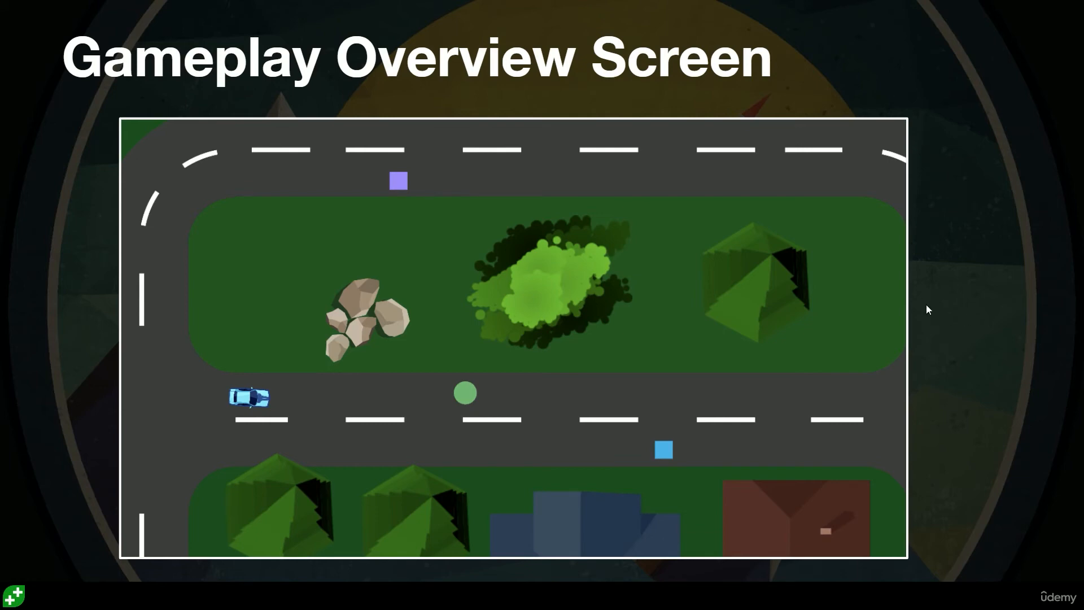
mouse_move(959, 312)
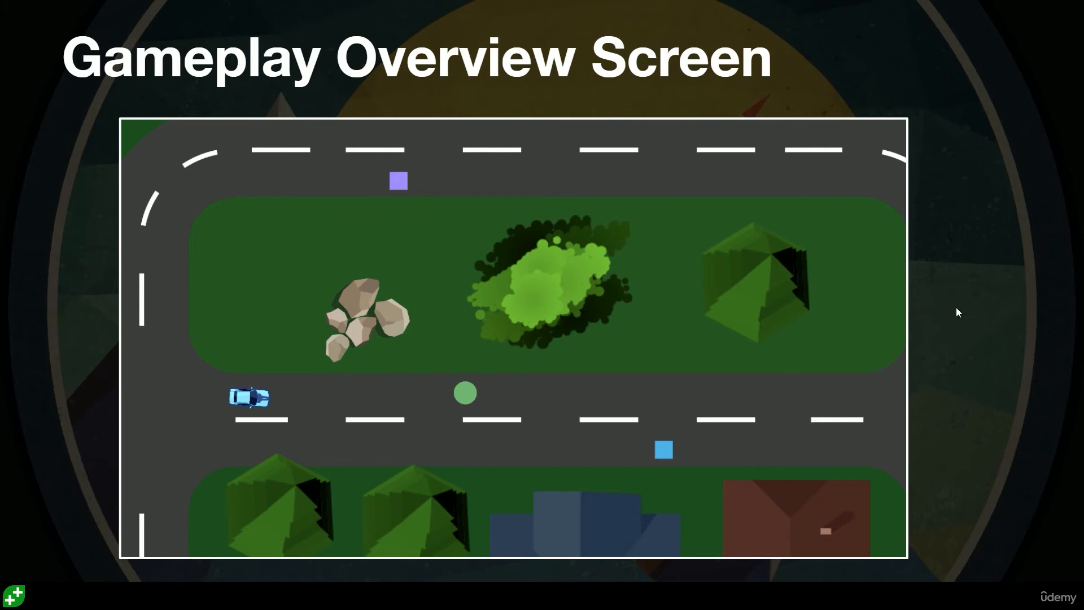
mouse_move(553, 111)
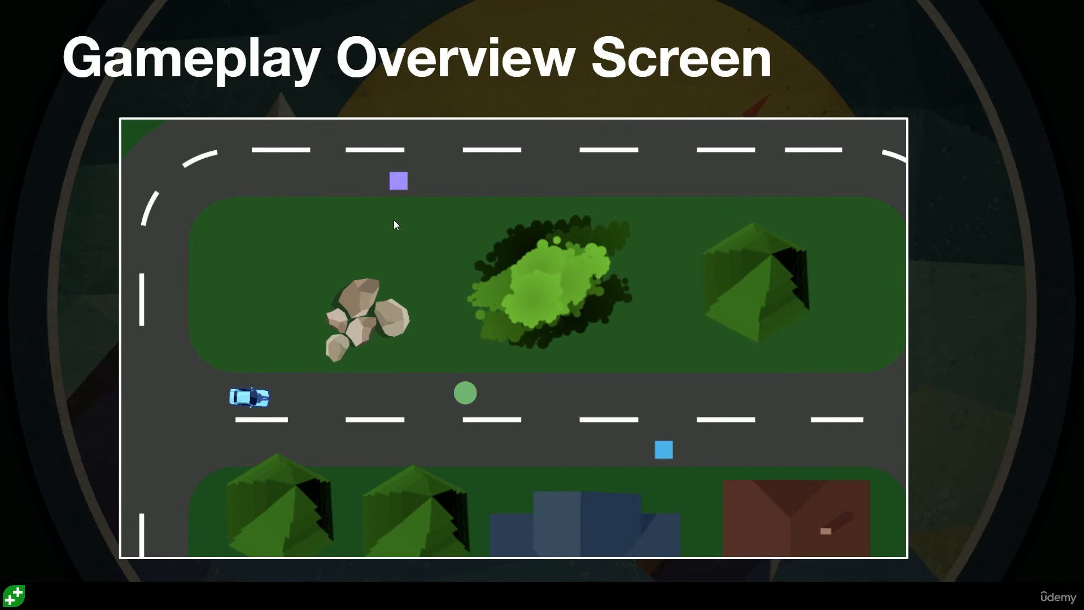
mouse_move(400, 213)
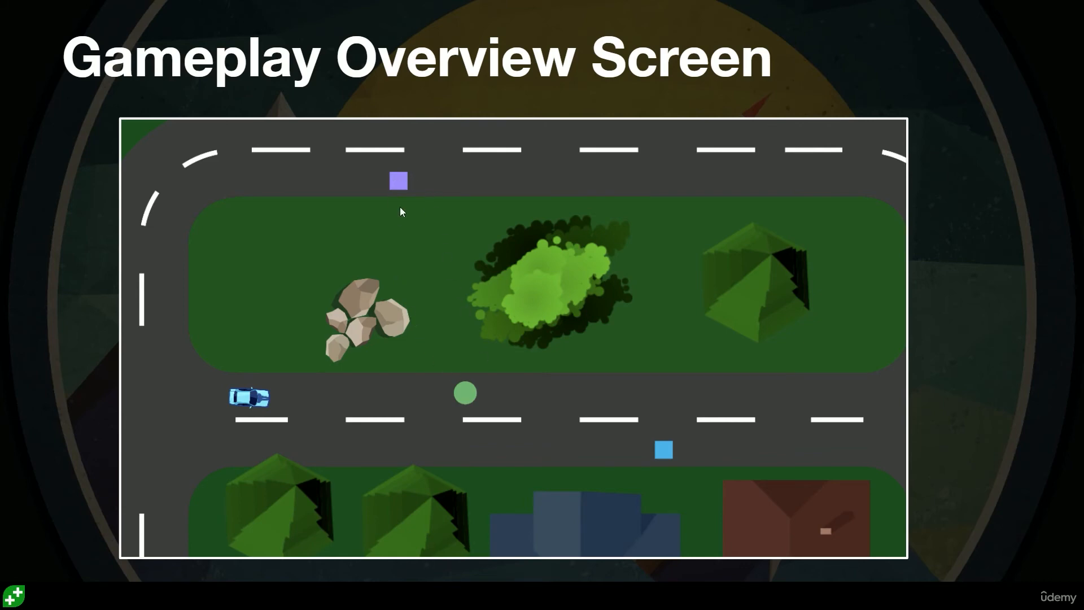
mouse_move(674, 283)
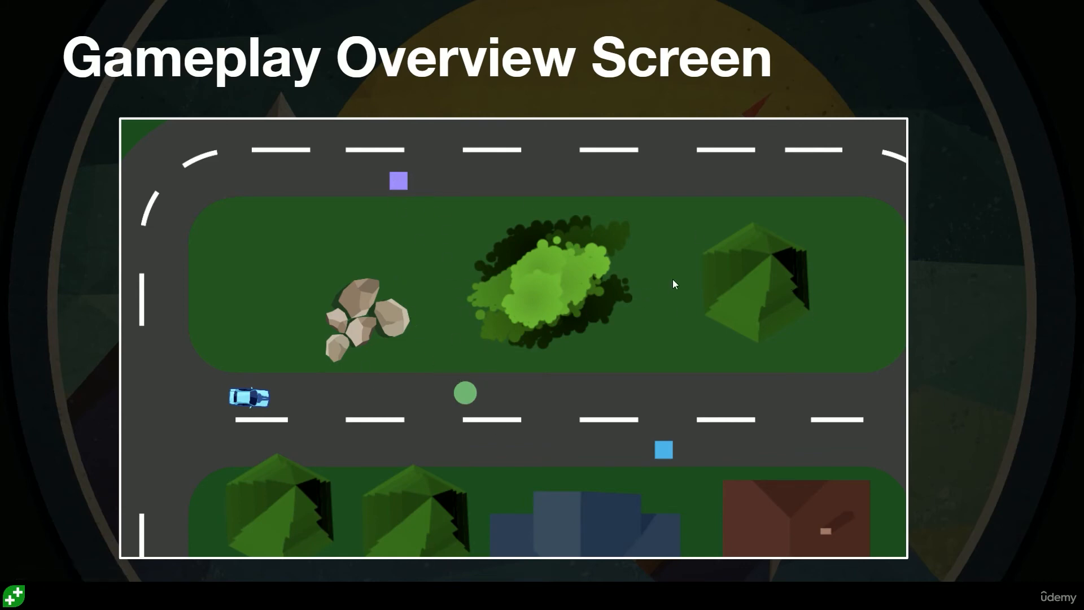
mouse_move(755, 260)
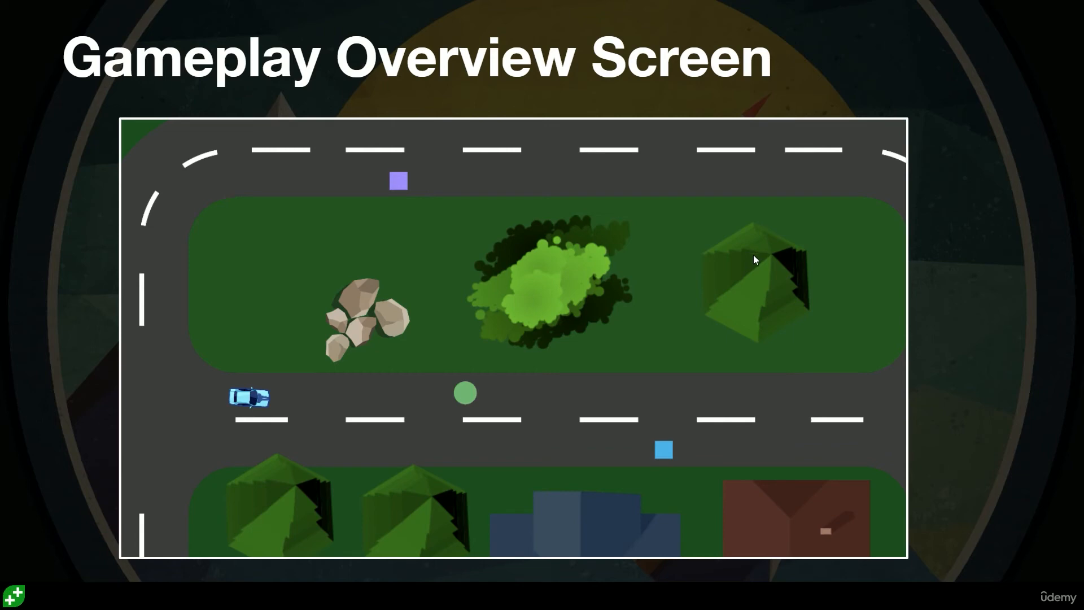
mouse_move(1069, 214)
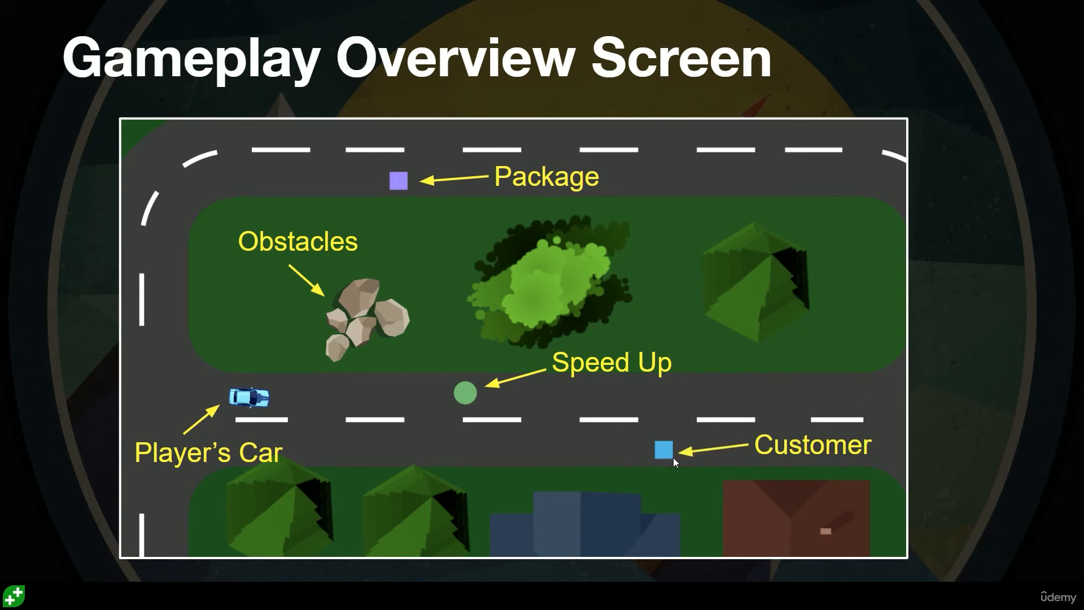
mouse_move(733, 359)
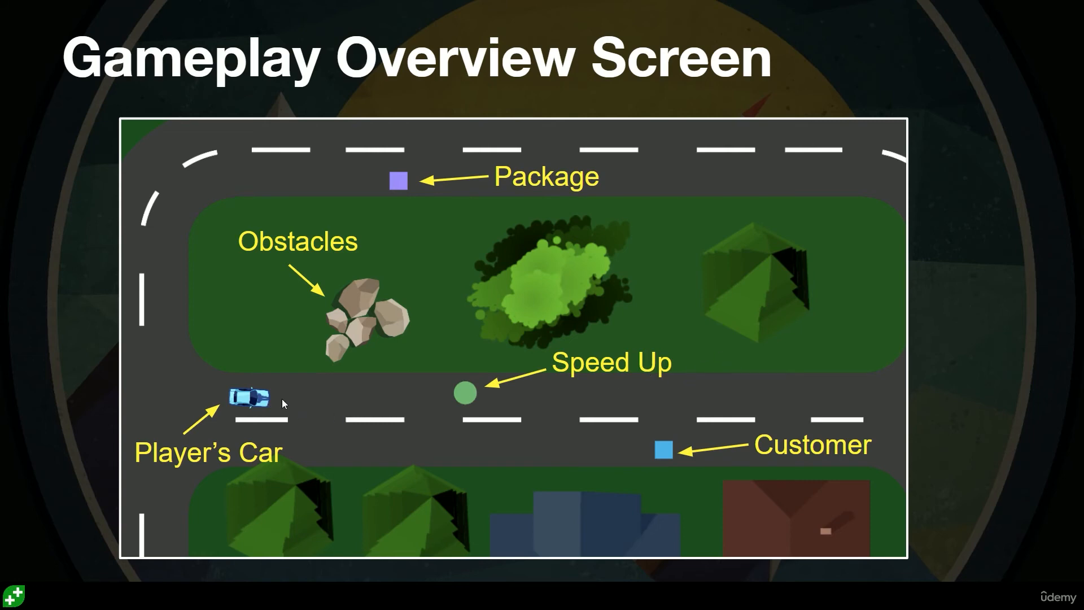
mouse_move(366, 301)
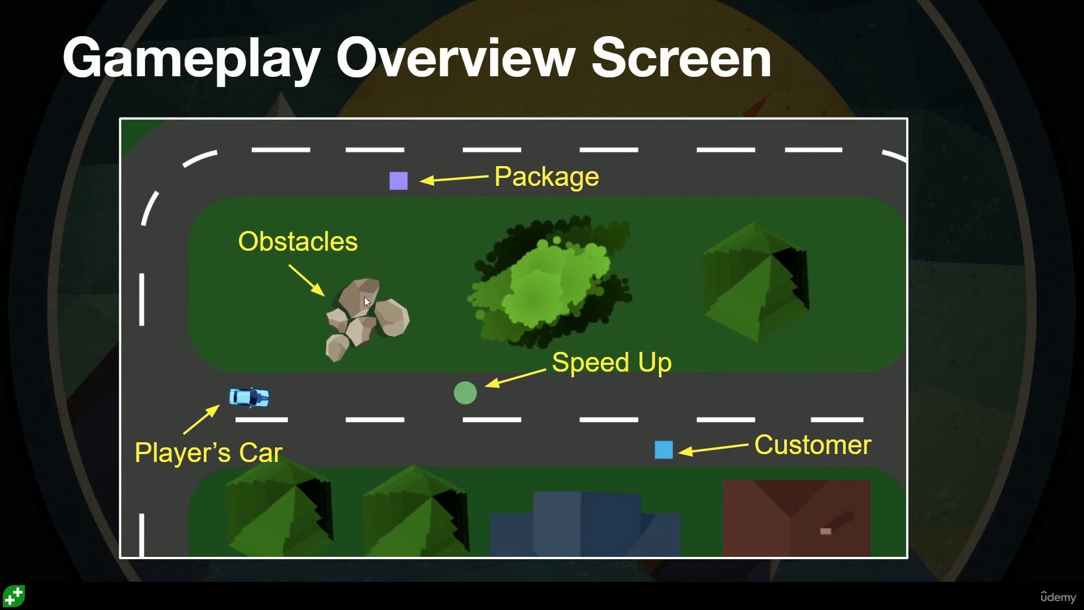
mouse_move(1079, 393)
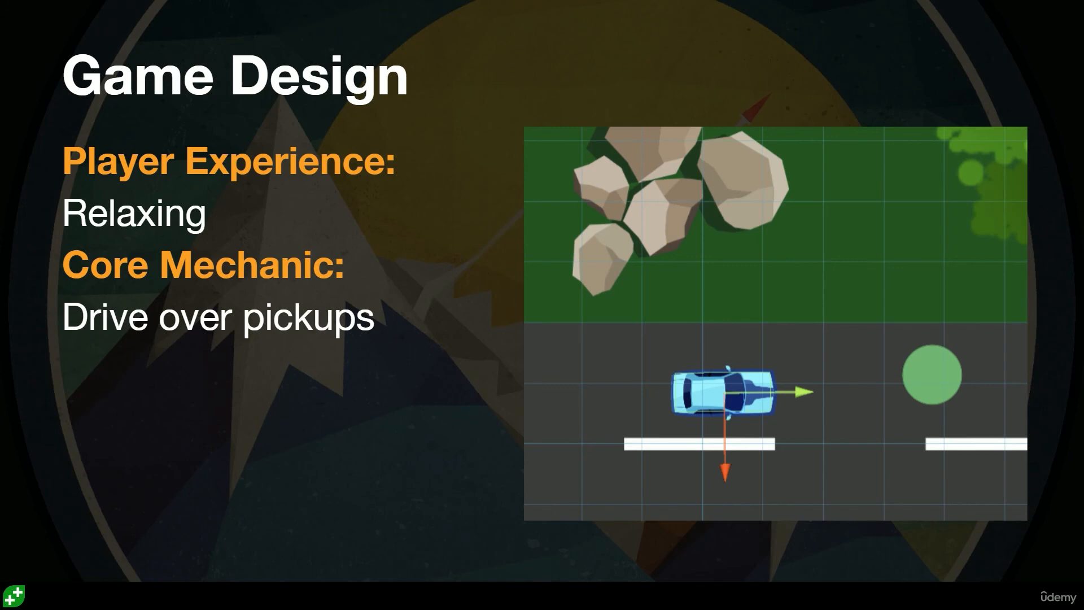
mouse_move(1076, 339)
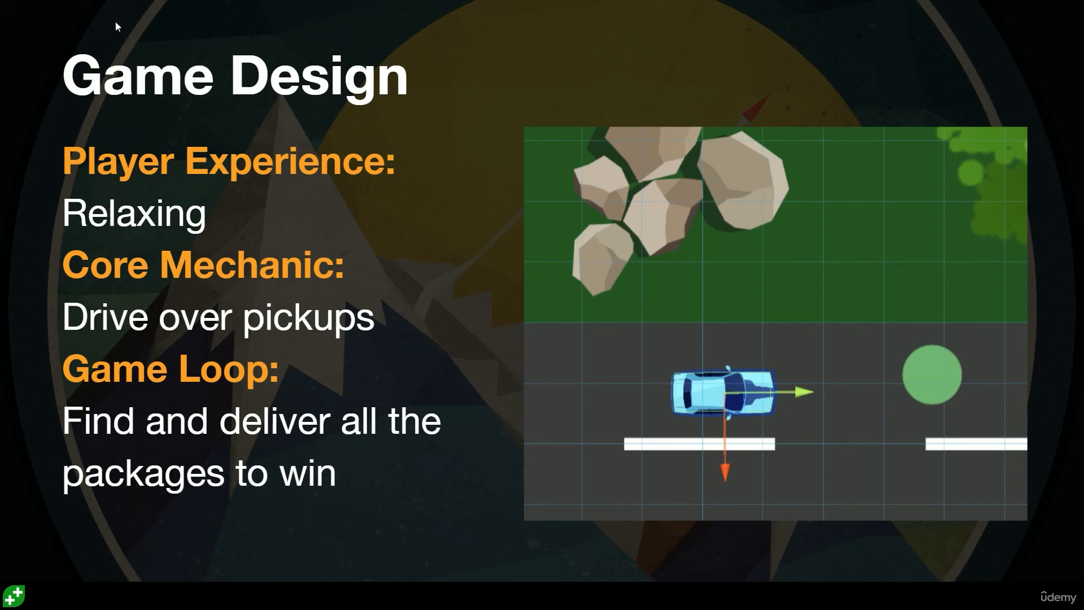
mouse_move(125, 381)
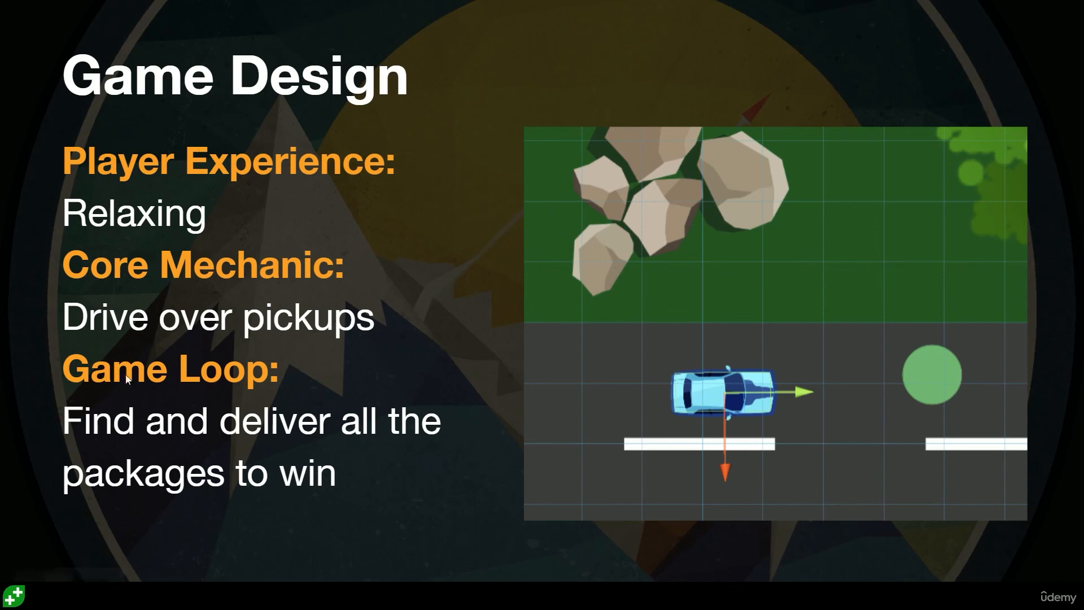
mouse_move(118, 234)
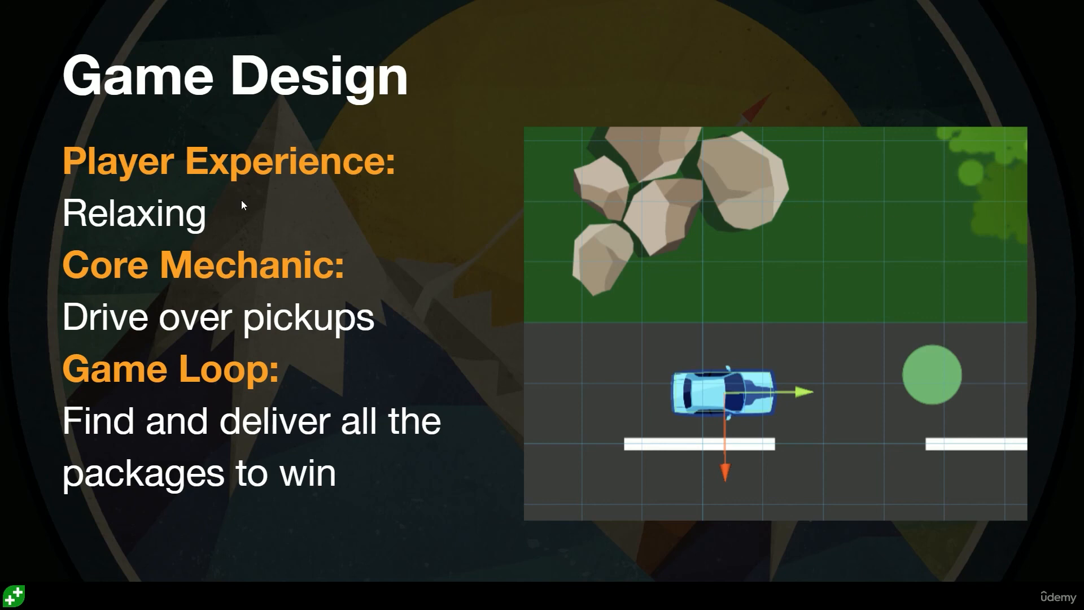
mouse_move(190, 233)
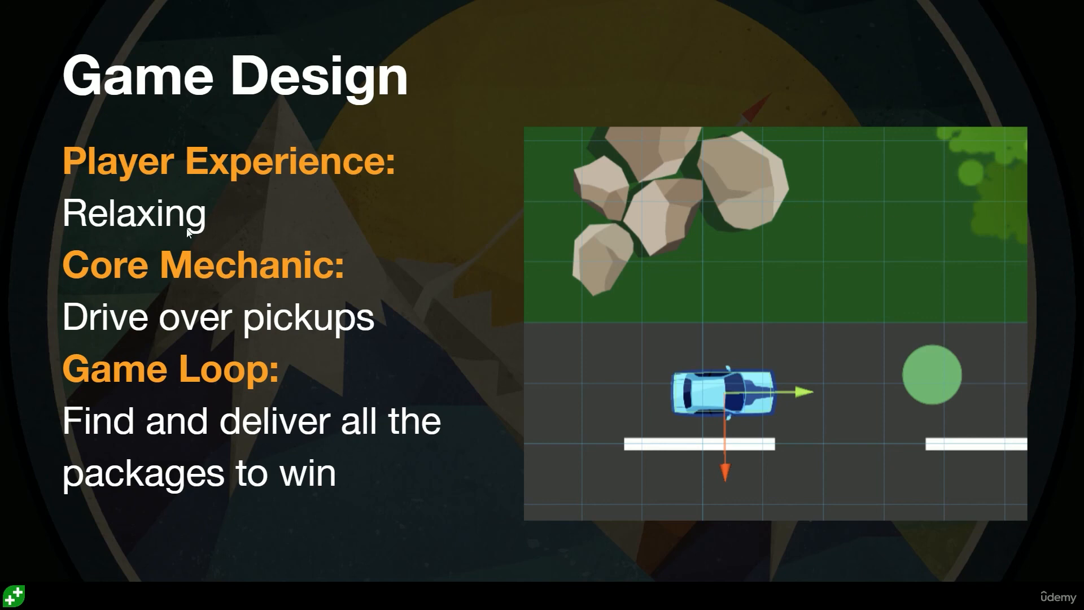